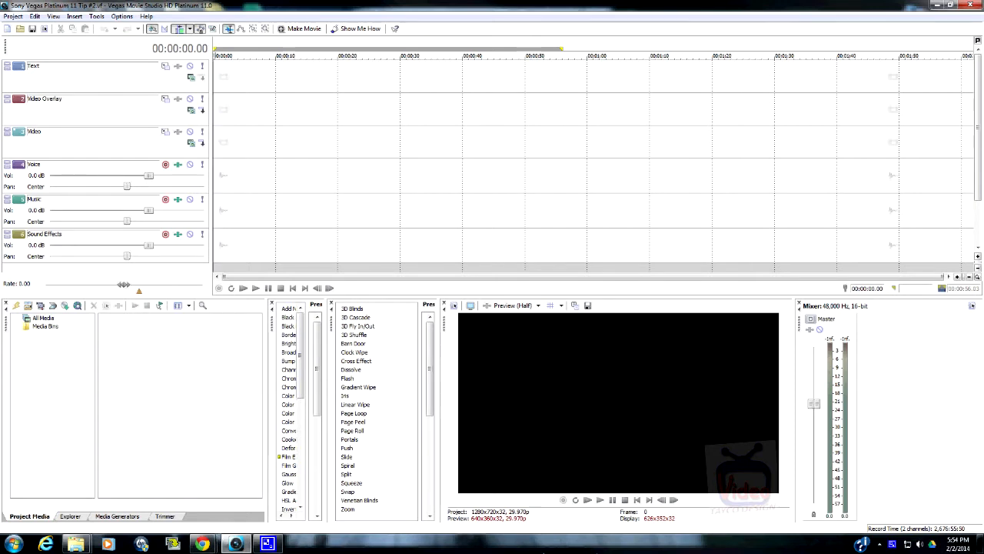
pyautogui.moveTo(557, 526)
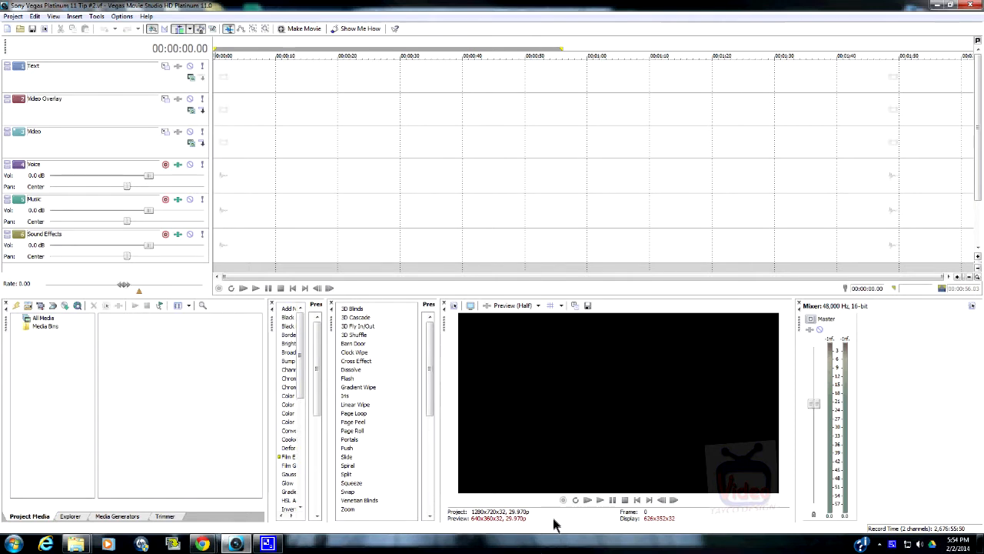
pyautogui.moveTo(492, 158)
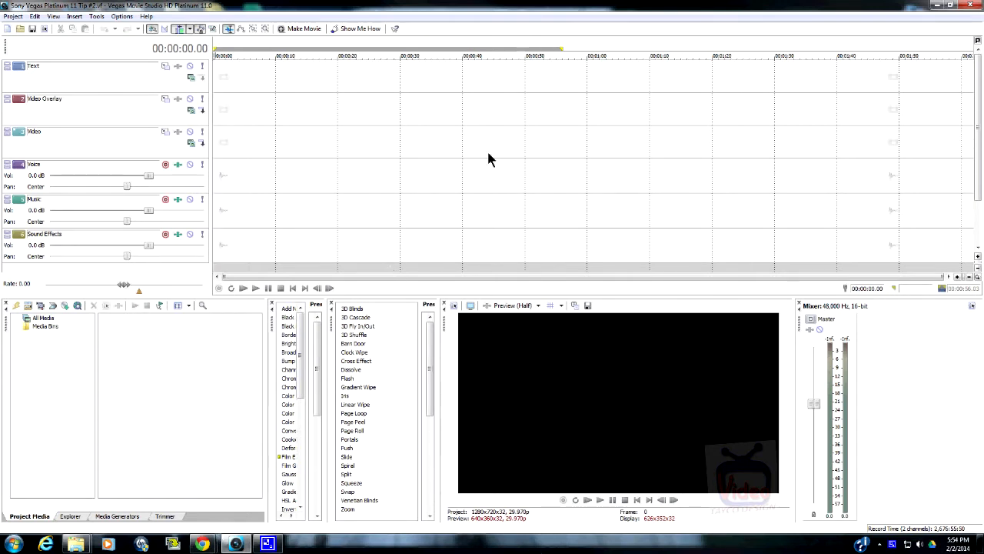
pyautogui.moveTo(434, 164)
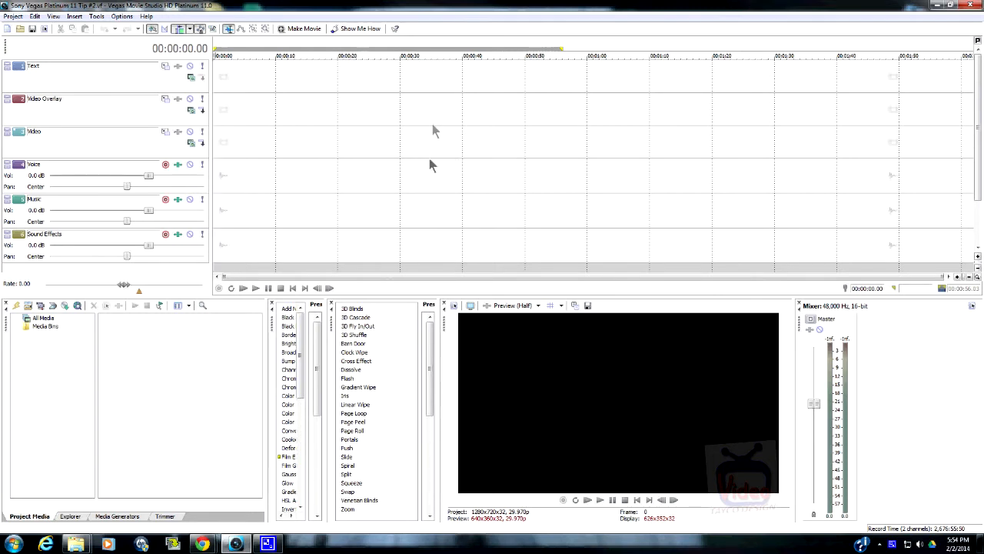
pyautogui.moveTo(547, 206)
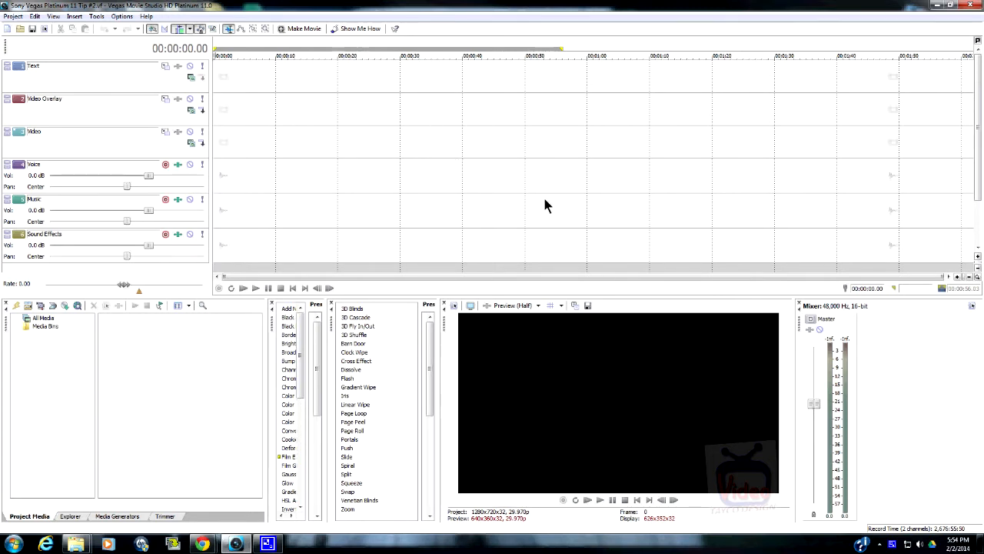
pyautogui.moveTo(445, 194)
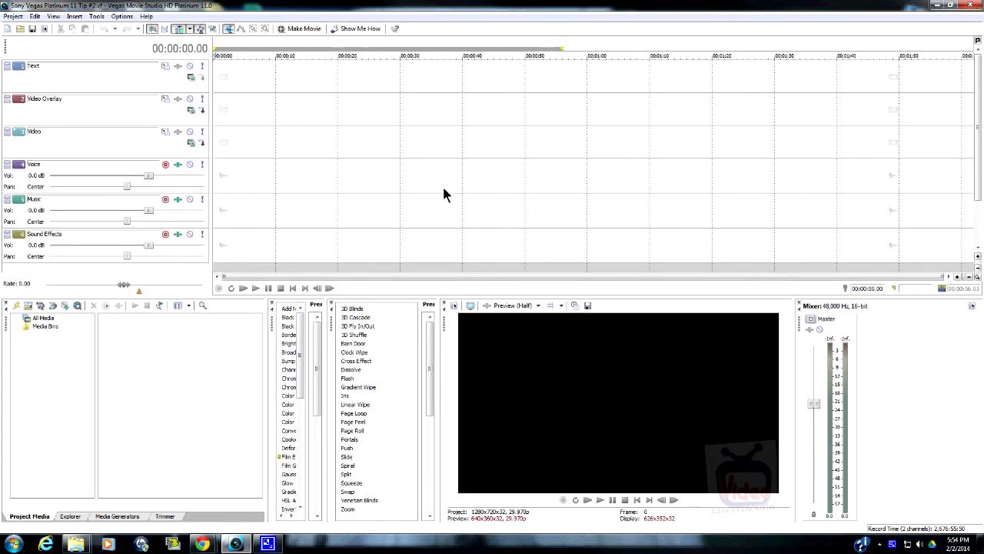
pyautogui.moveTo(415, 190)
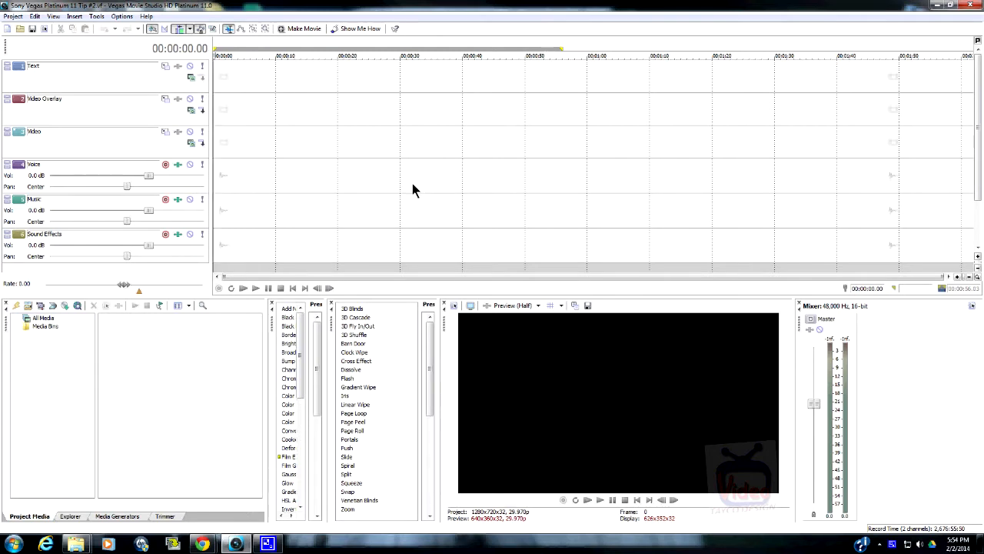
pyautogui.moveTo(259, 344)
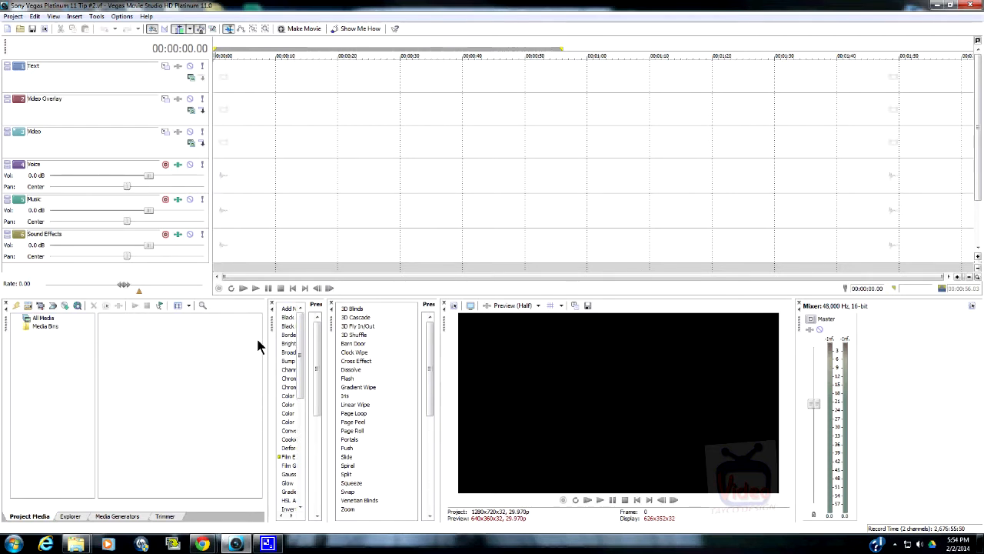
pyautogui.moveTo(218, 381)
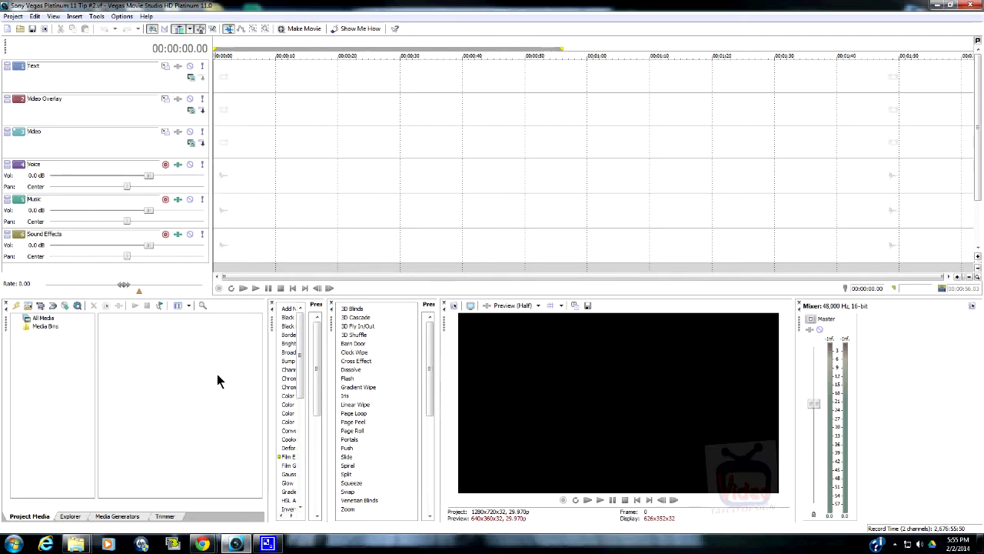
pyautogui.moveTo(31, 516)
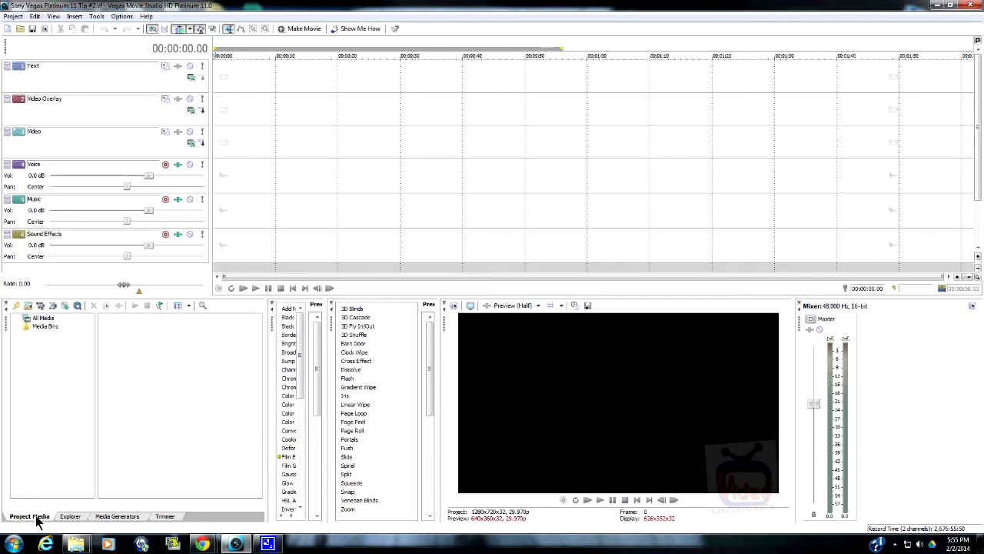
pyautogui.moveTo(49, 458)
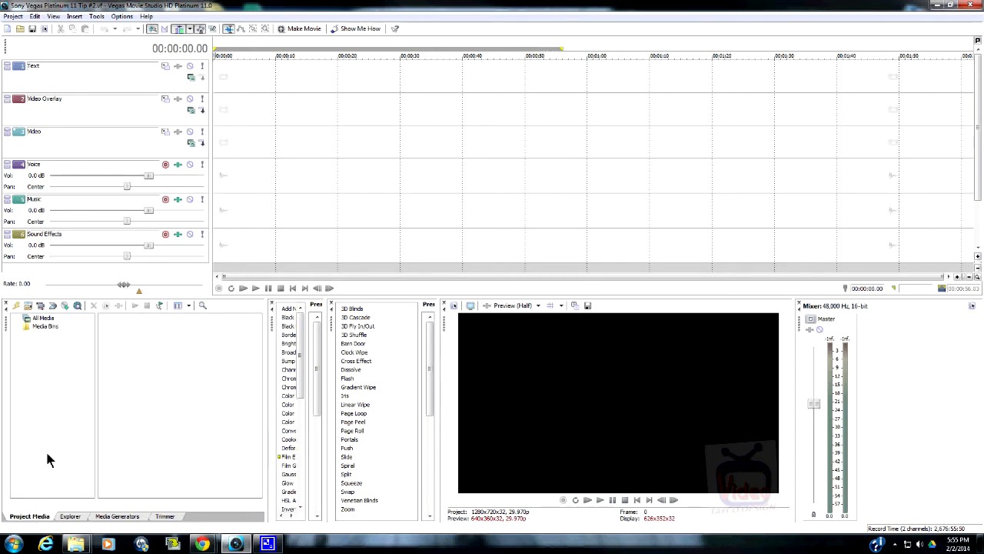
pyautogui.moveTo(34, 329)
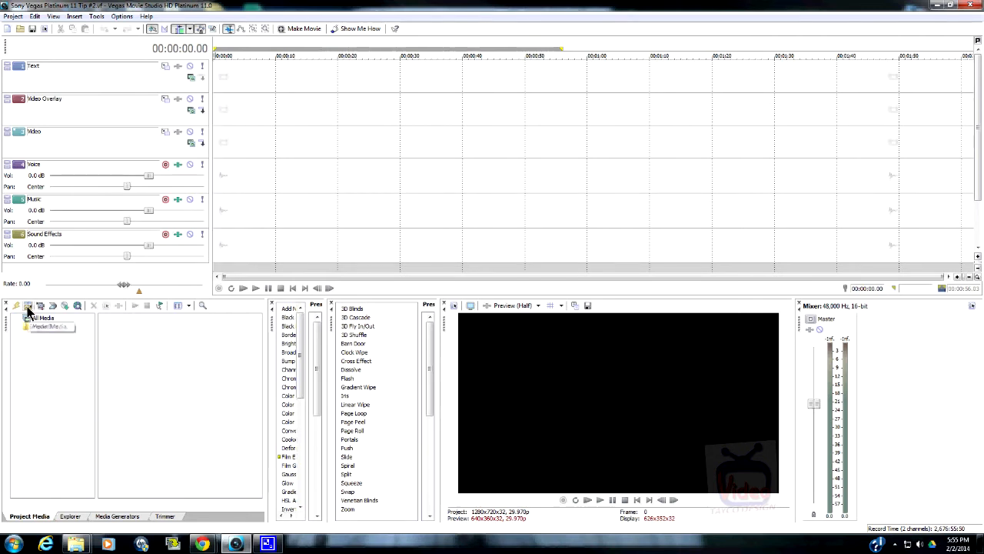
pyautogui.moveTo(50, 326)
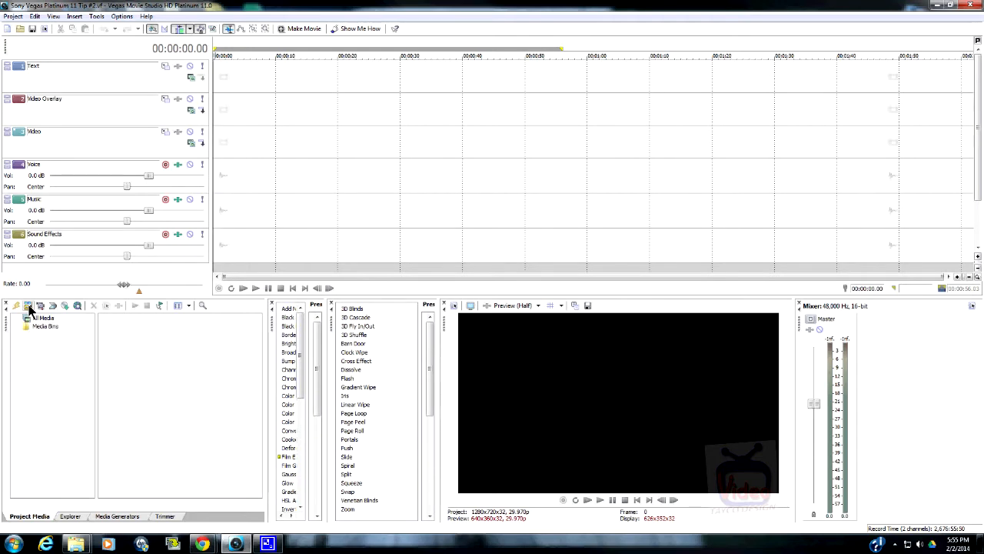
# Start Import Media from the Project Media tab, bringing up the file-browsing dialog
pyautogui.click(28, 304)
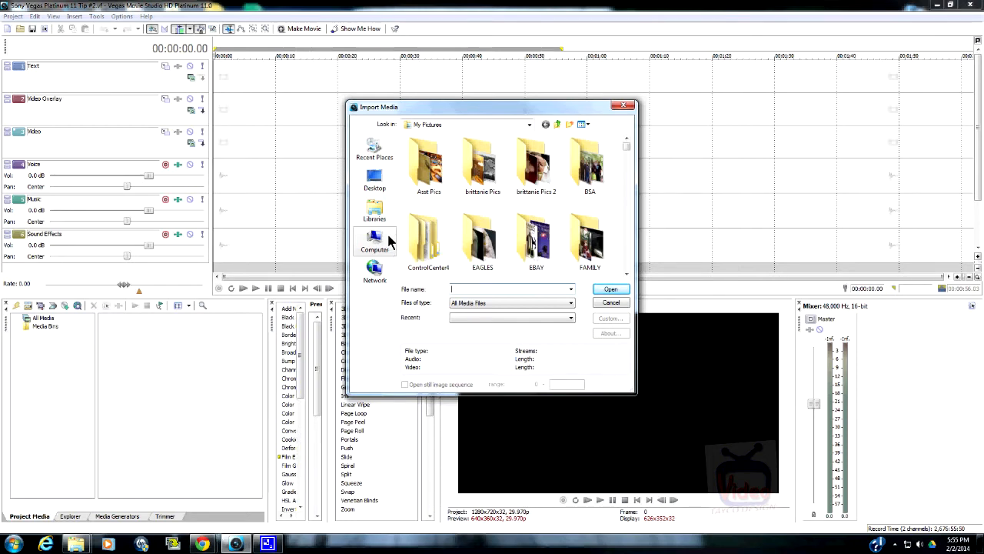
# Import the fractal video clip from Libraries > Videos into the project media bin
pyautogui.click(375, 212)
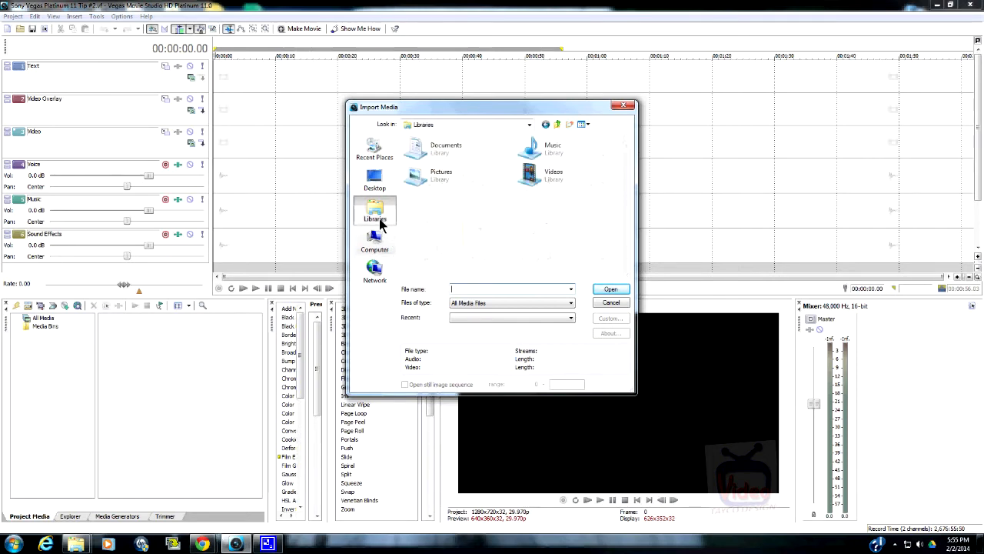
pyautogui.moveTo(439, 176)
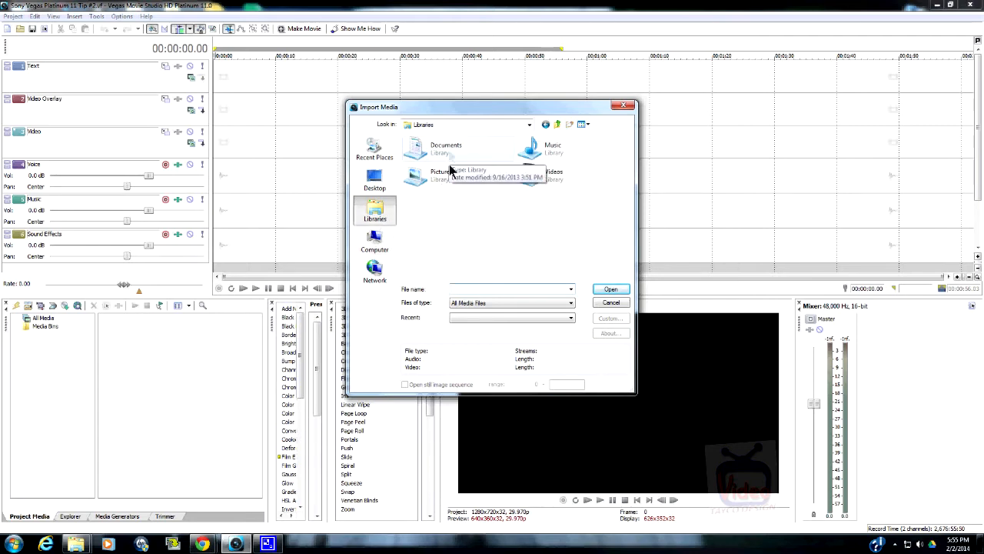
pyautogui.doubleClick(552, 175)
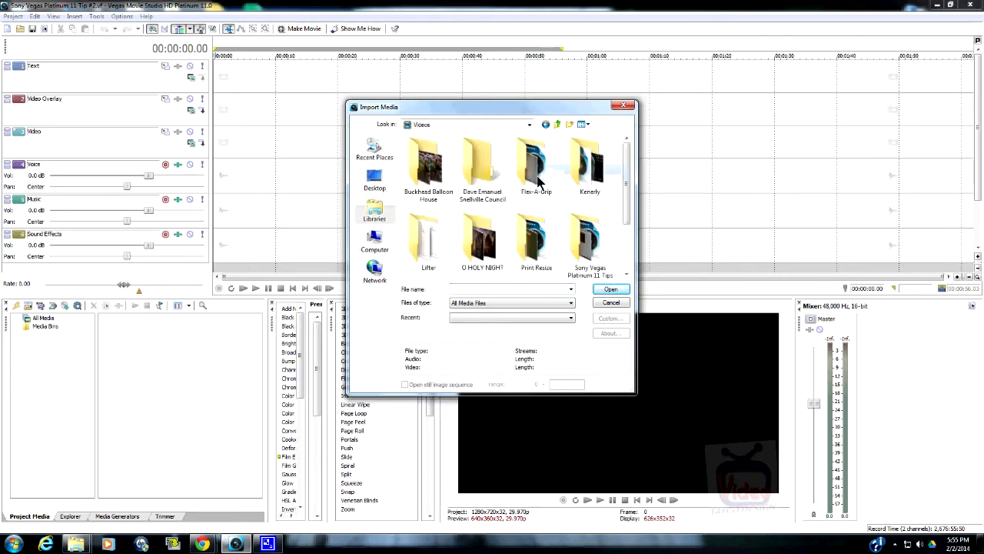
pyautogui.click(627, 275)
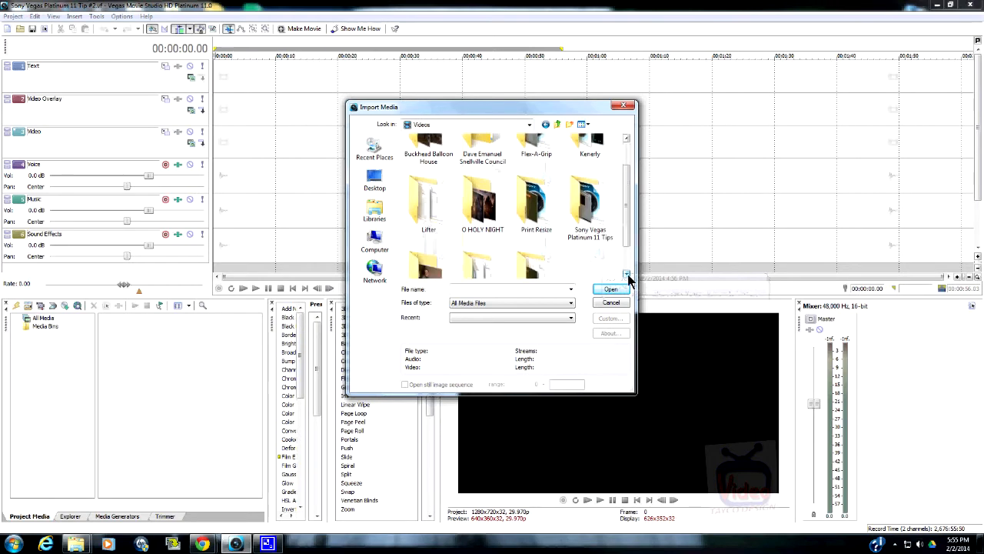
pyautogui.click(609, 289)
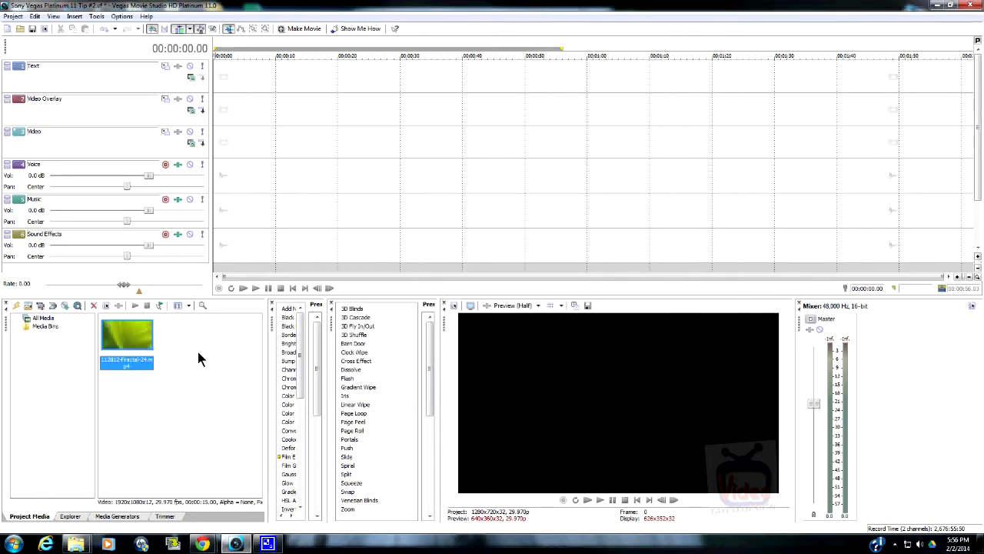
pyautogui.moveTo(165, 347)
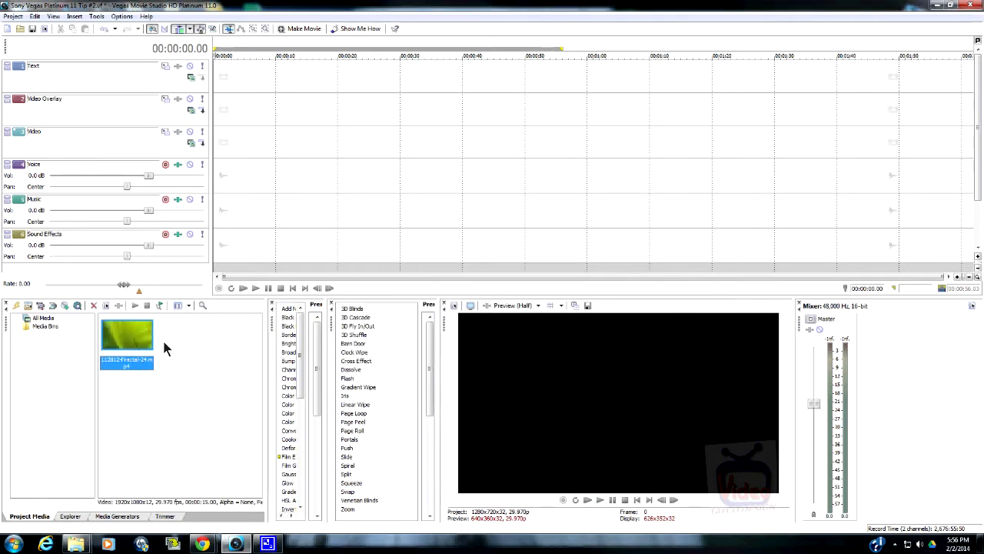
pyautogui.moveTo(138, 341)
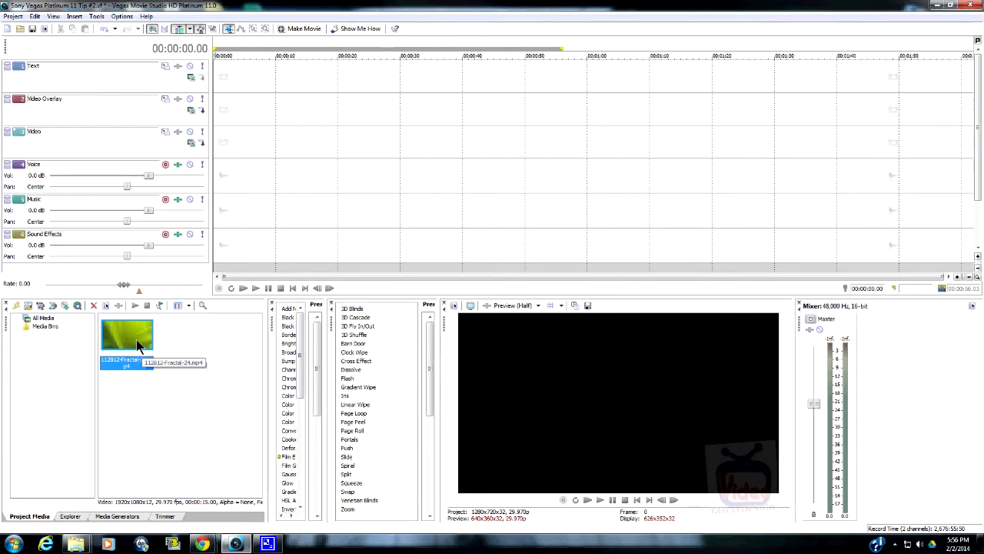
pyautogui.moveTo(153, 329)
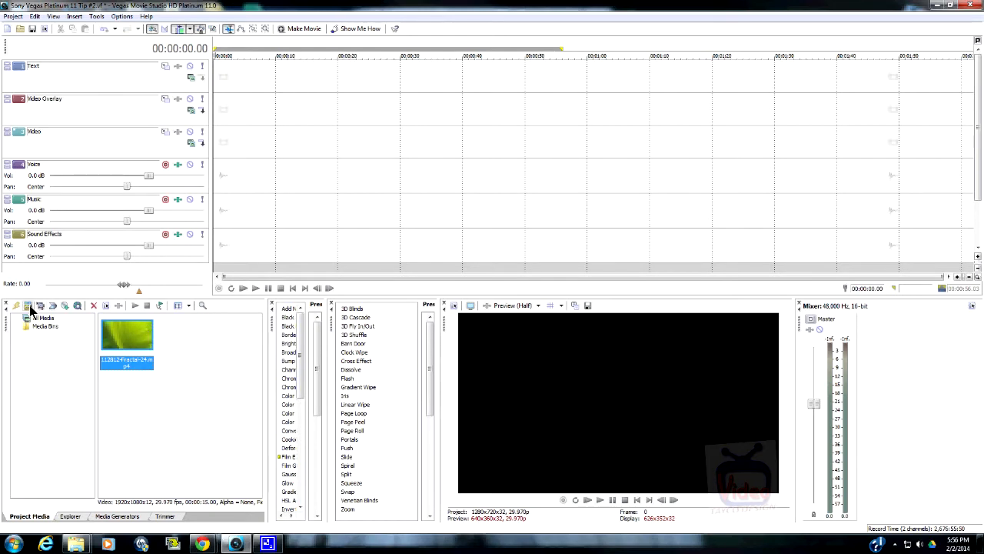
# Import the Without You.mp3 music file into the project media beside the video clip
pyautogui.click(27, 304)
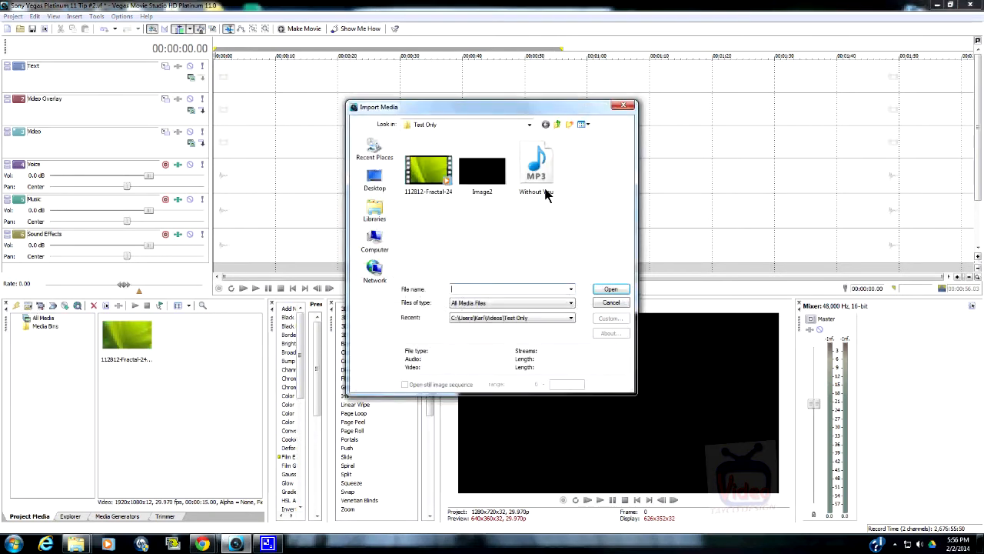
pyautogui.moveTo(536, 166)
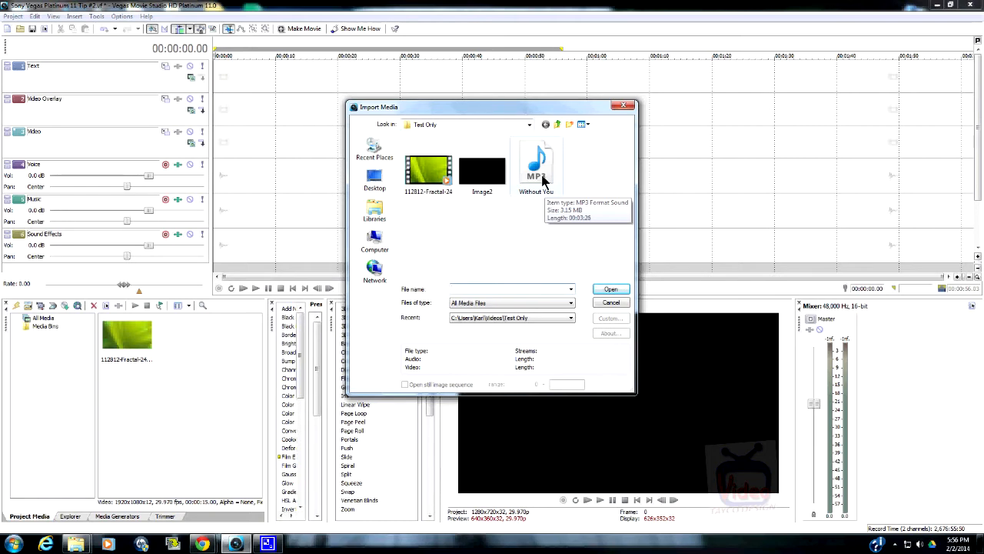
pyautogui.click(535, 166)
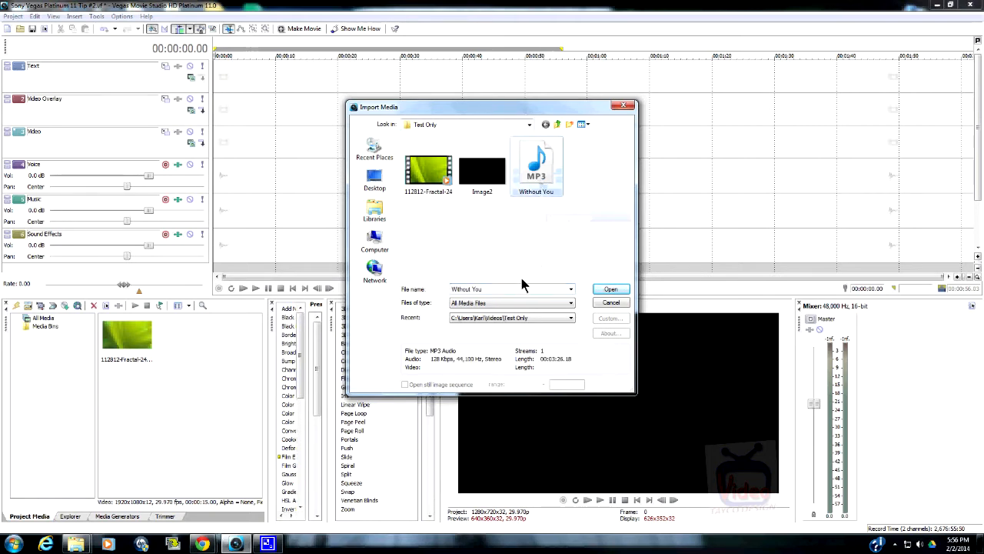
pyautogui.click(608, 289)
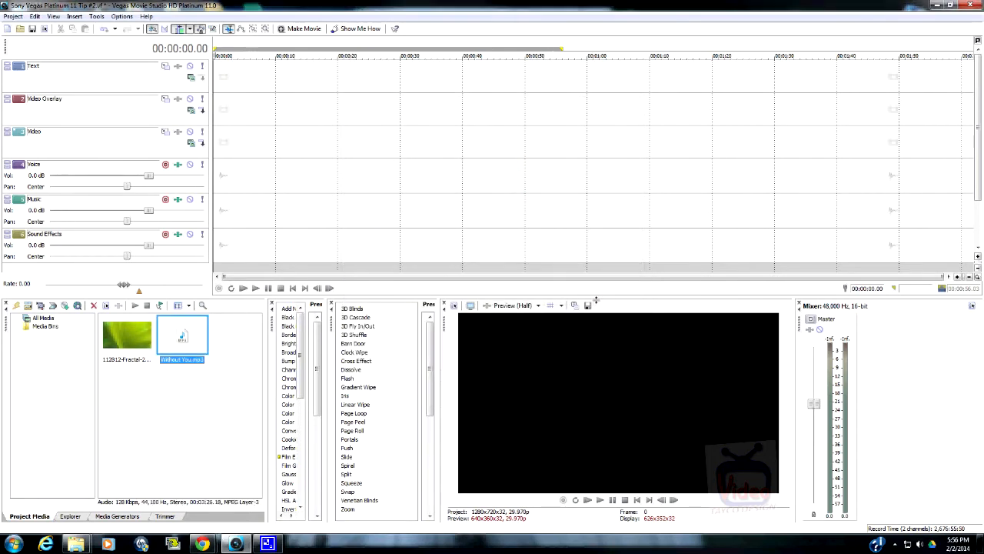
pyautogui.moveTo(203, 373)
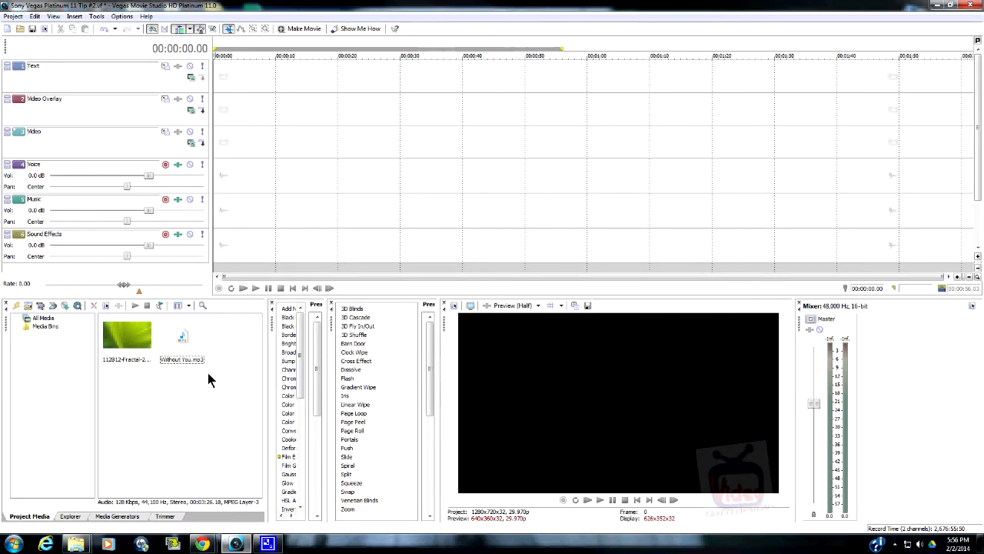
pyautogui.moveTo(157, 345)
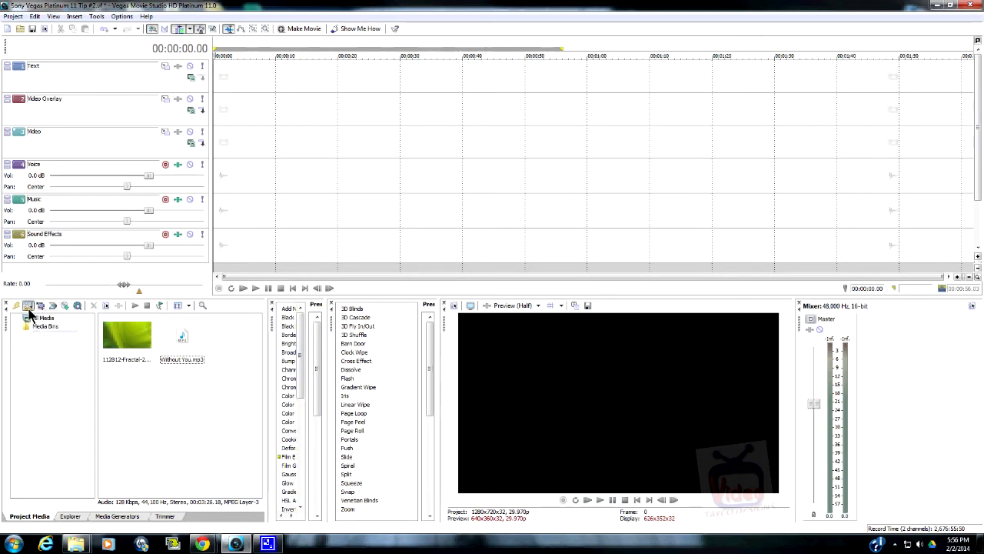
# Import the second eagle picture from the Pictures > EAGLES folder into the project media
pyautogui.click(27, 305)
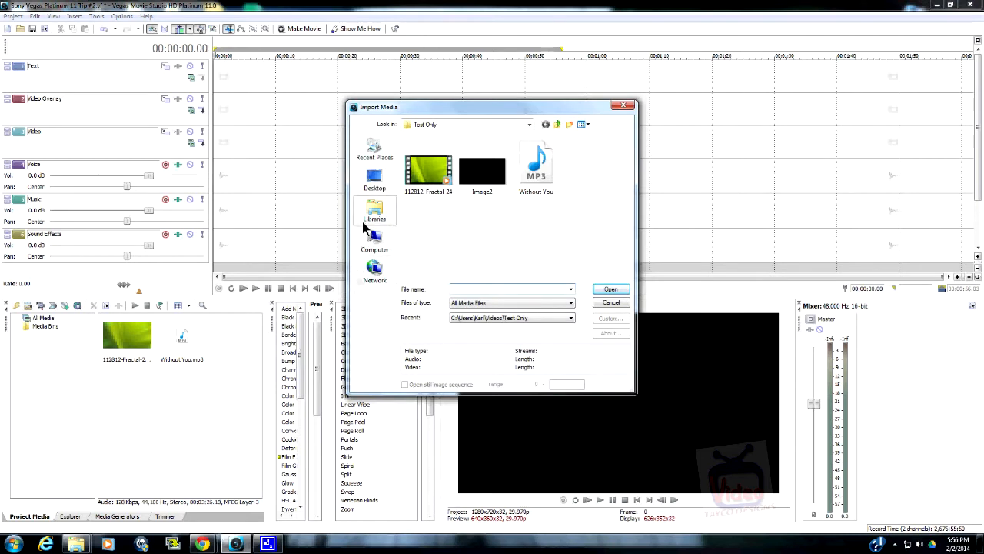
pyautogui.click(376, 212)
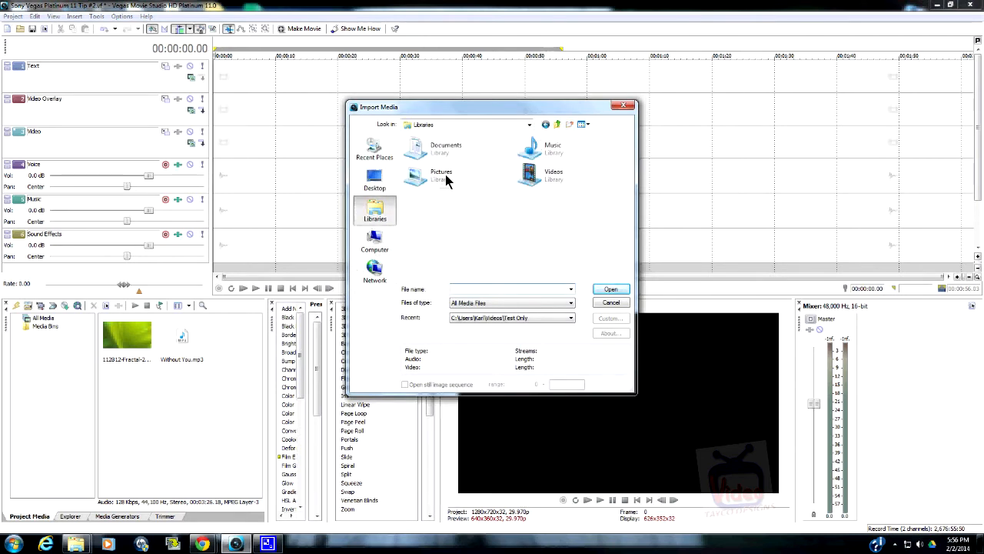
pyautogui.doubleClick(446, 146)
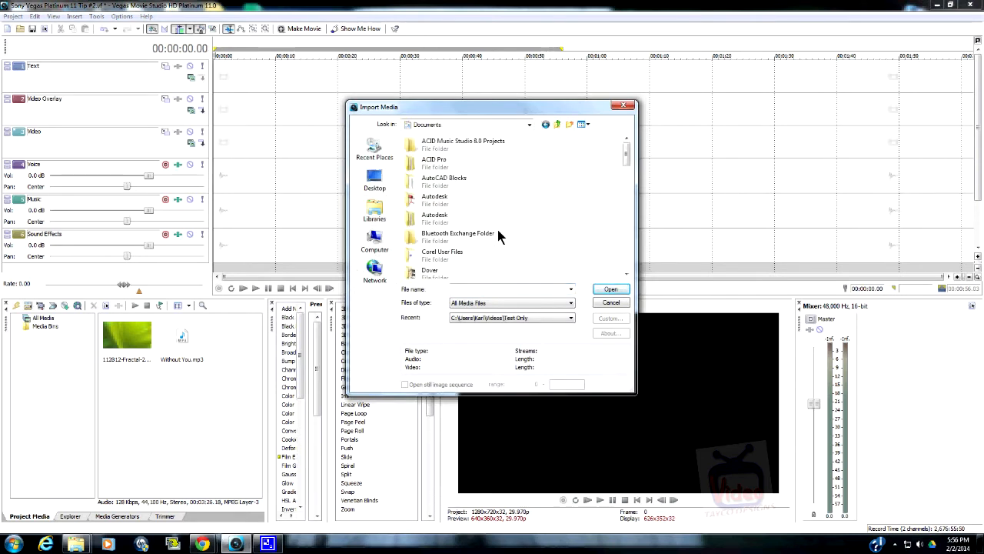
pyautogui.scroll(-3)
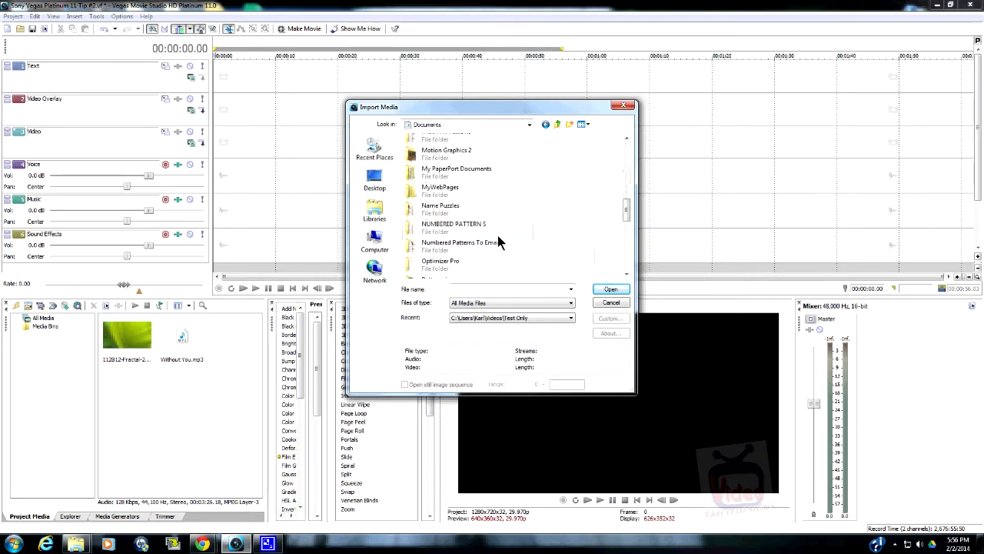
pyautogui.scroll(-3)
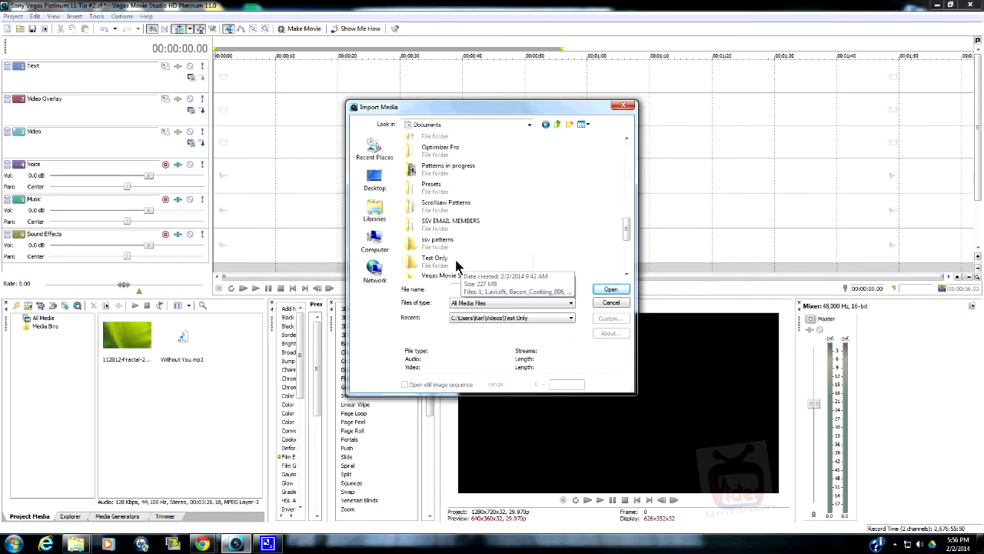
pyautogui.doubleClick(434, 258)
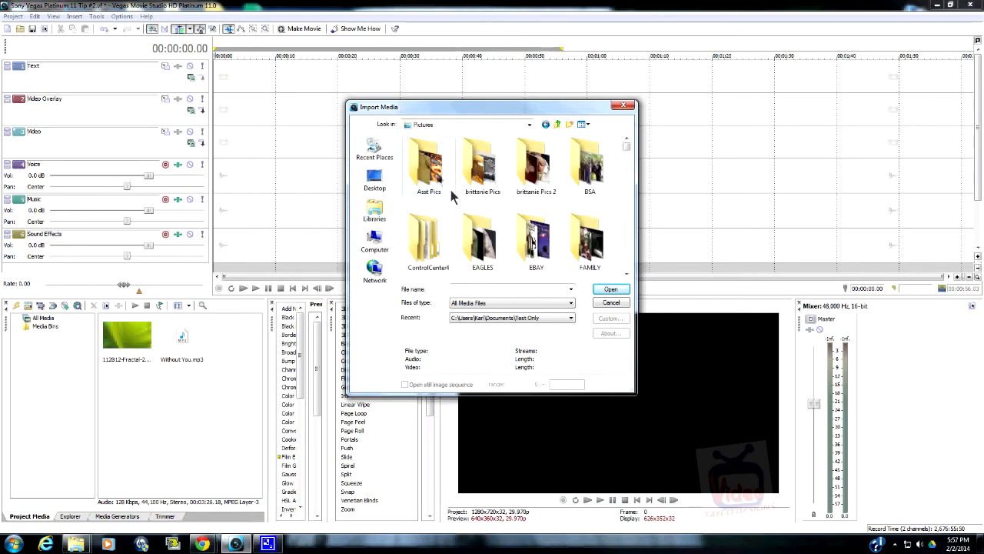
pyautogui.doubleClick(483, 238)
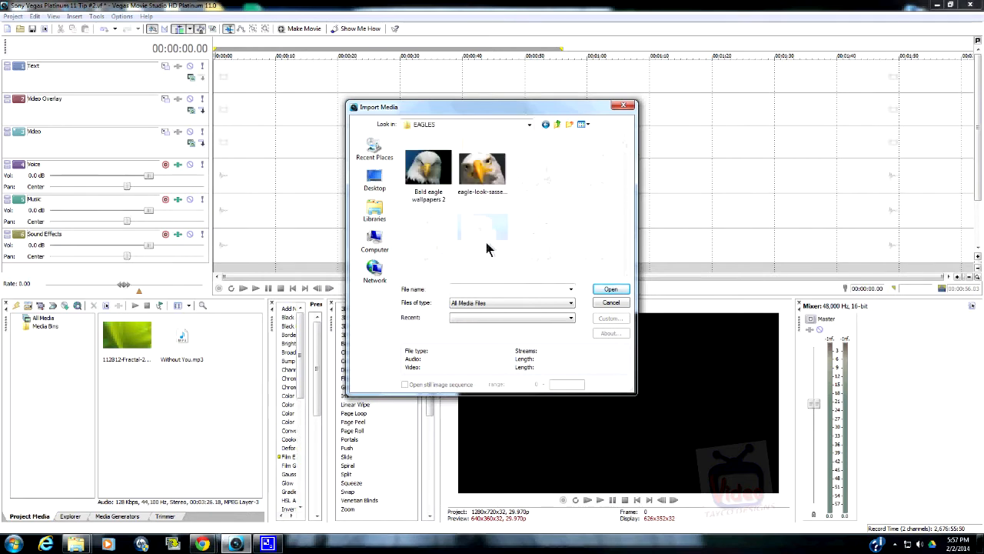
pyautogui.click(483, 167)
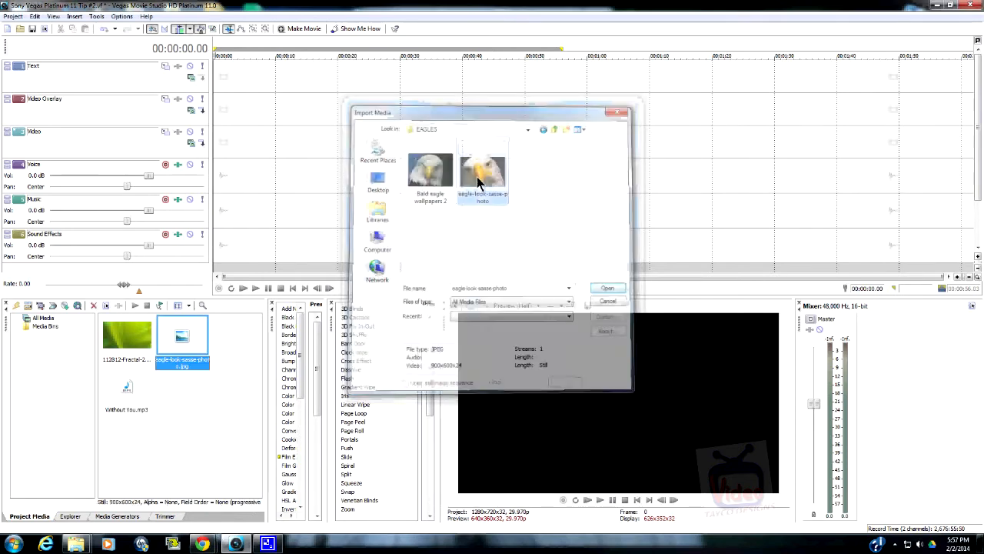
pyautogui.click(606, 287)
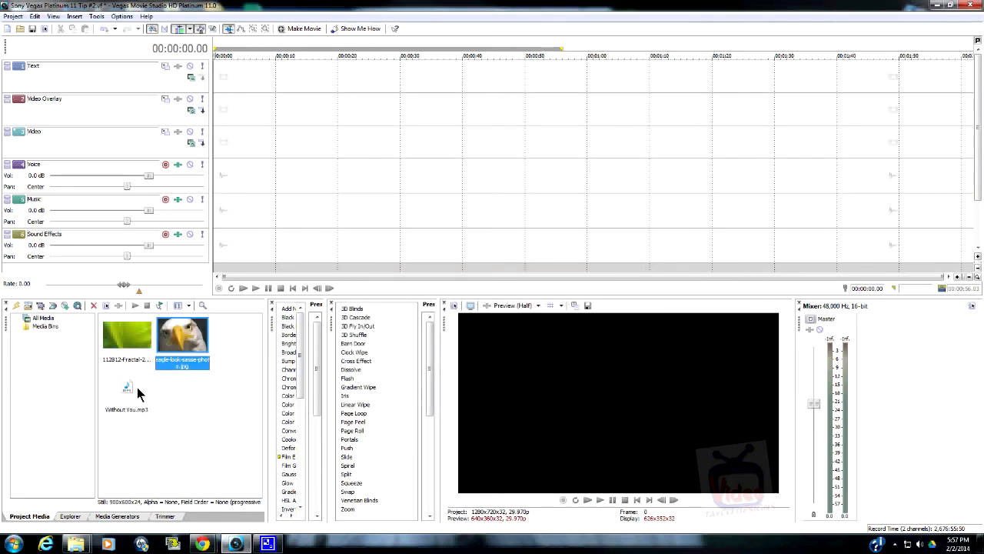
pyautogui.moveTo(182, 335)
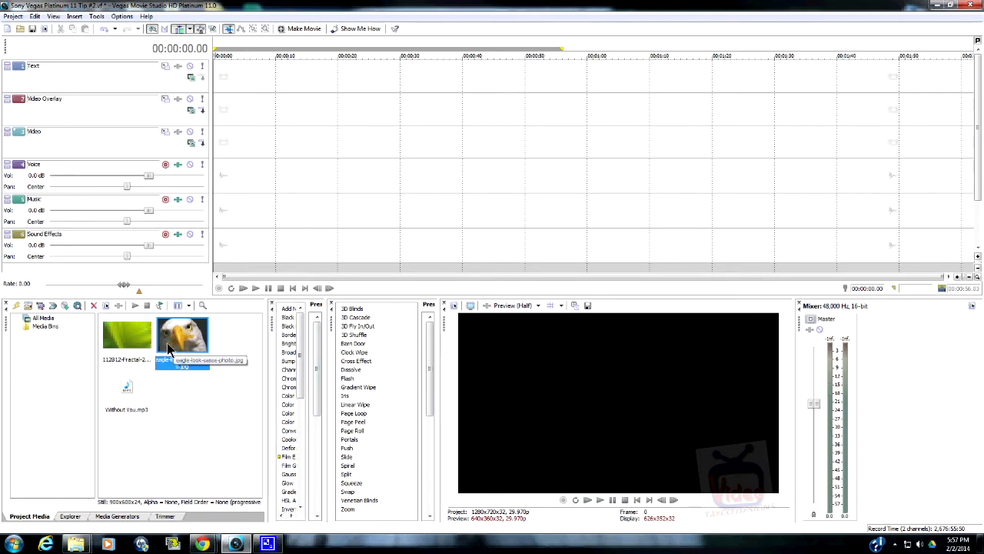
pyautogui.moveTo(190, 392)
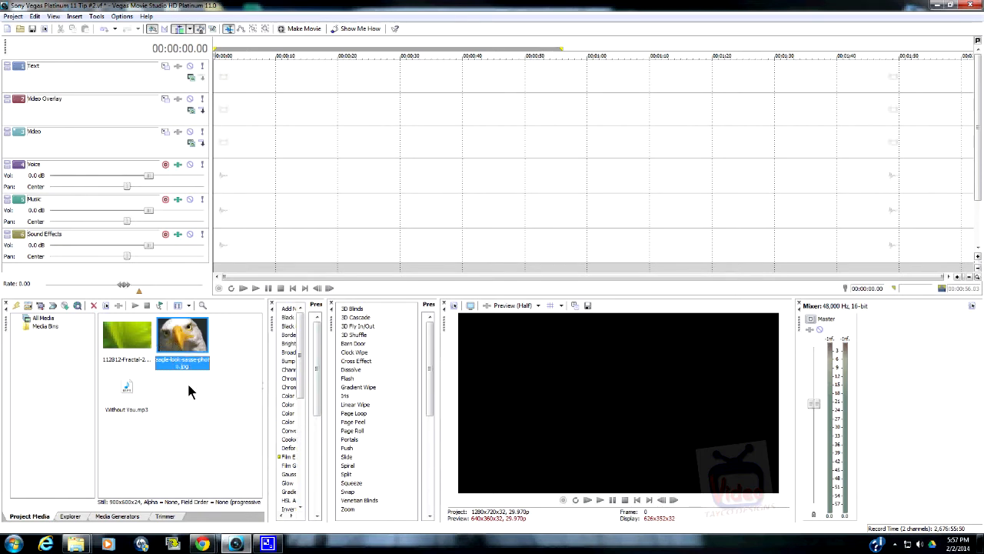
pyautogui.moveTo(181, 391)
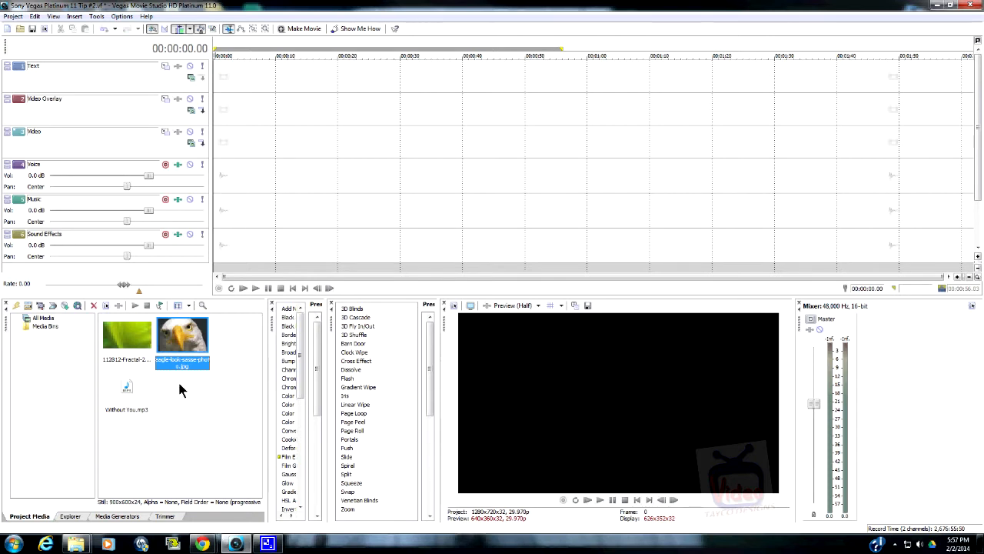
pyautogui.moveTo(264, 140)
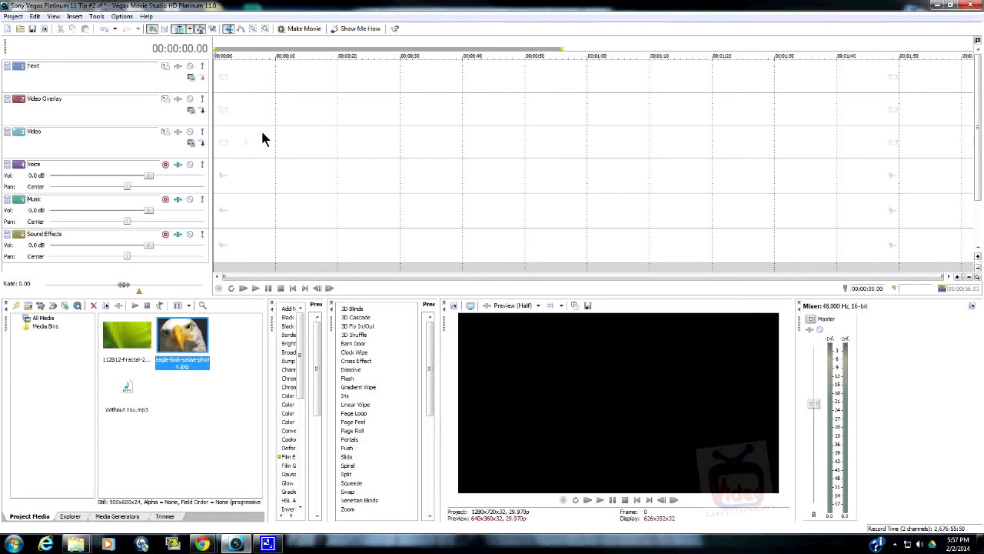
pyautogui.moveTo(237, 331)
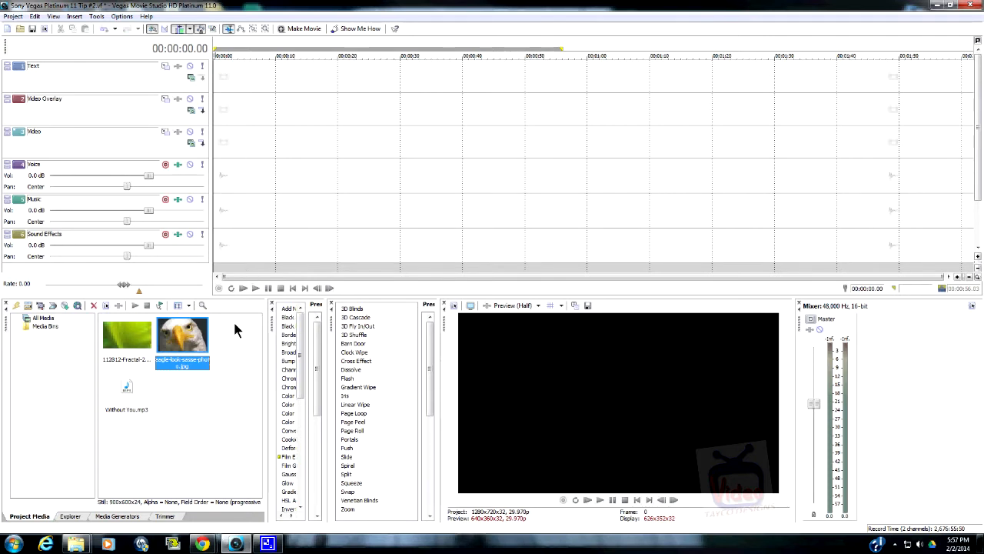
pyautogui.moveTo(183, 350)
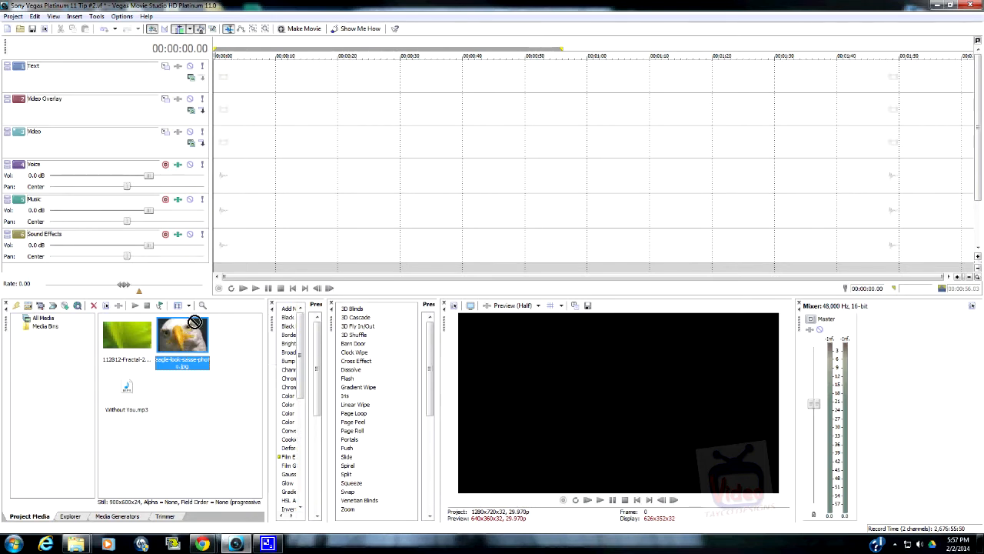
# Place the eagle picture on the Video Overlay track and the green clip on the Video track
pyautogui.moveTo(181, 342); pyautogui.dragTo(253, 141)
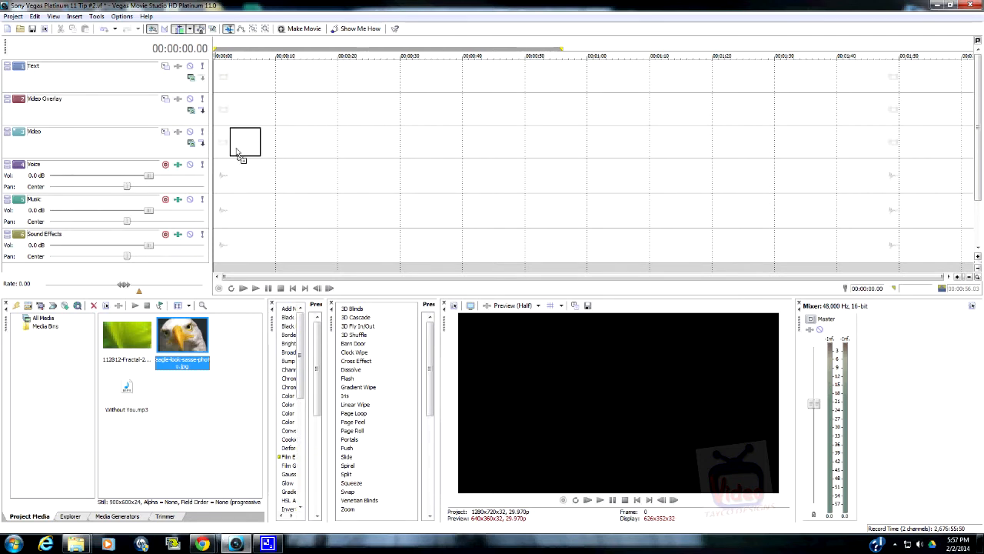
pyautogui.moveTo(245, 142); pyautogui.dragTo(249, 107)
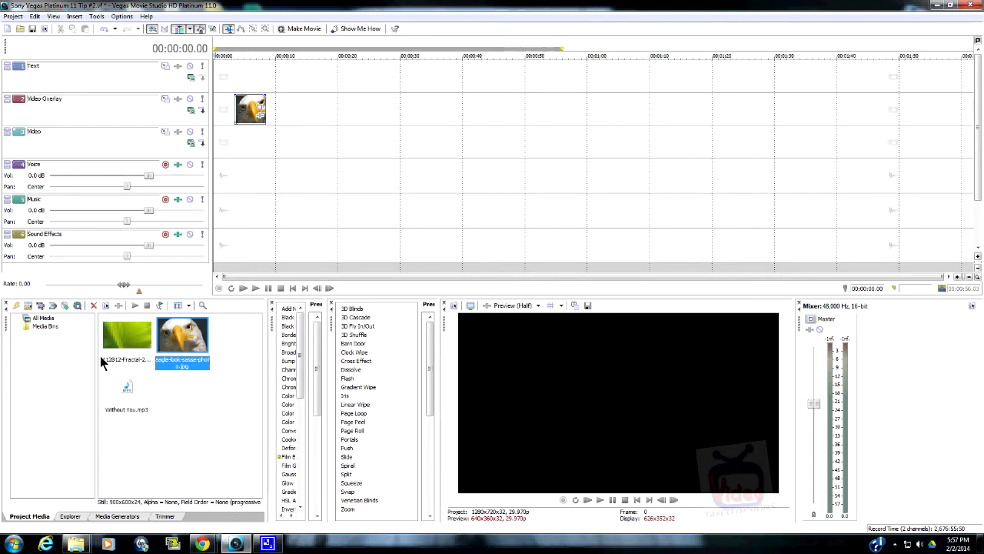
pyautogui.click(126, 335)
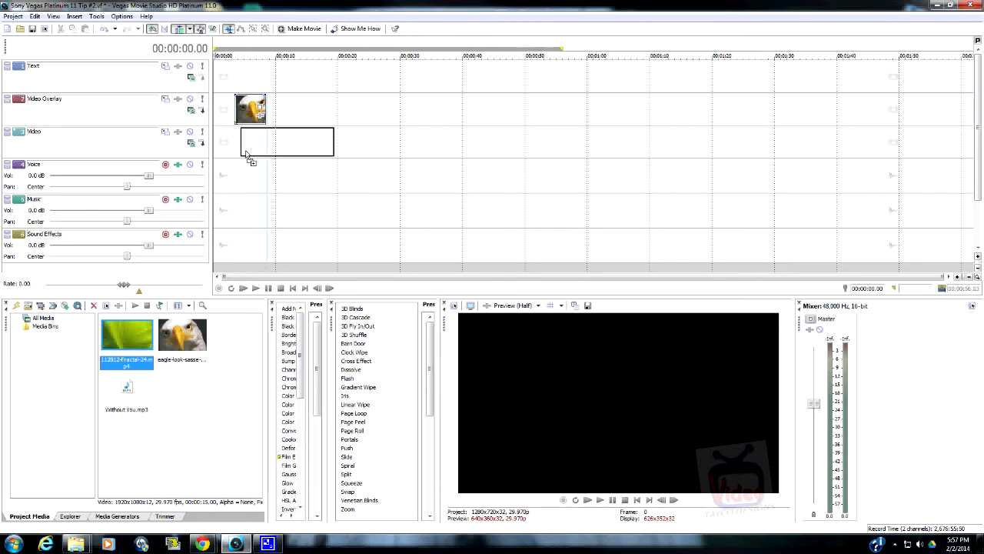
pyautogui.moveTo(126, 336); pyautogui.dragTo(285, 142)
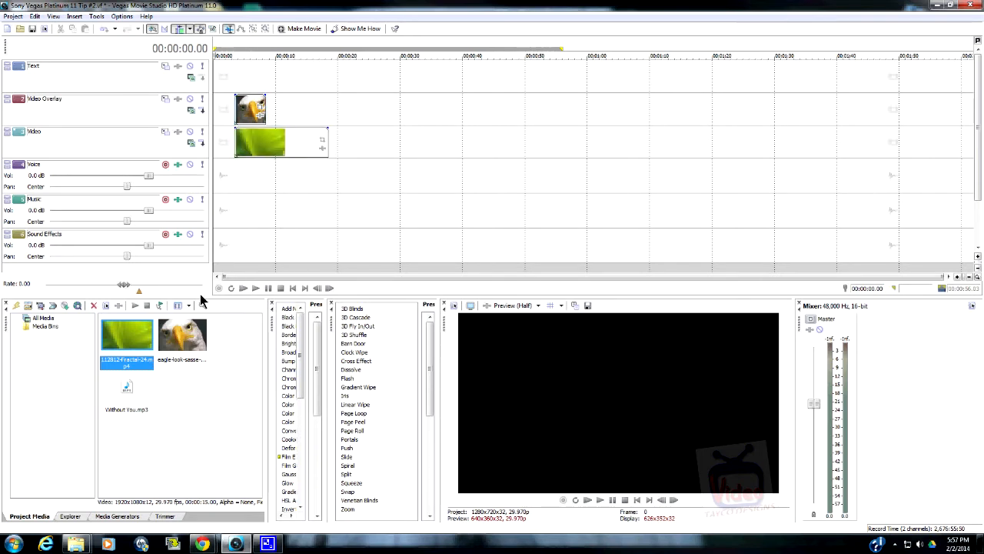
# Place the Without You music file on the Music track
pyautogui.click(126, 387)
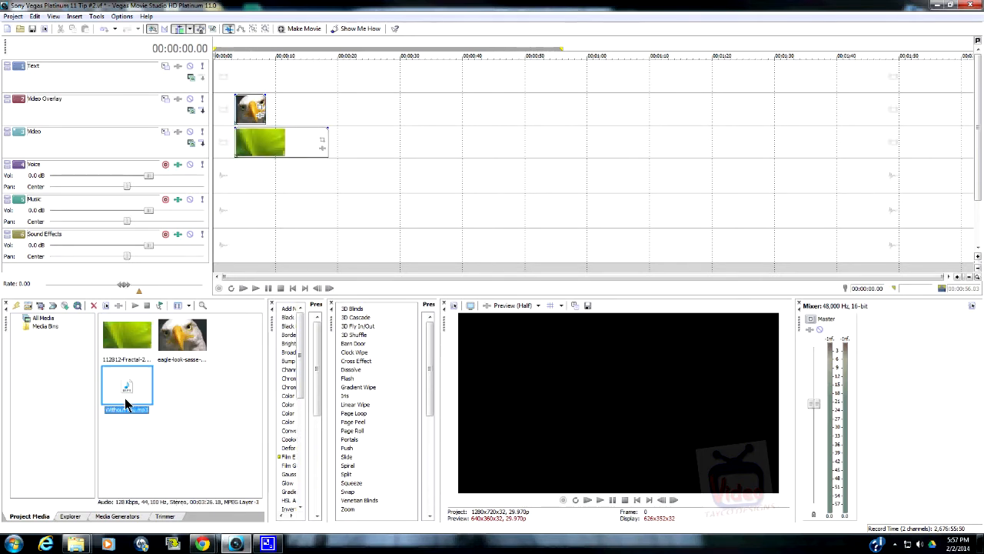
pyautogui.moveTo(126, 388)
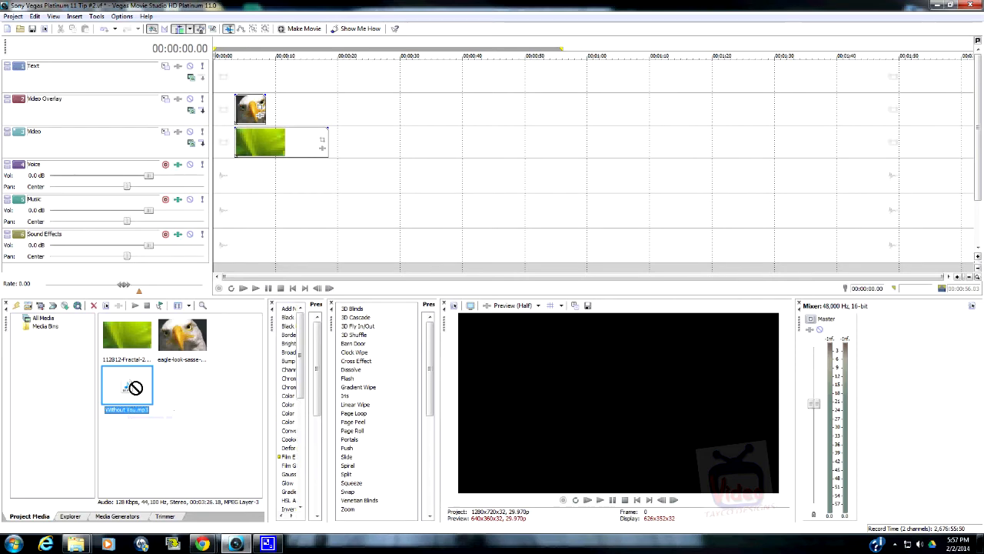
pyautogui.moveTo(126, 385); pyautogui.dragTo(264, 192)
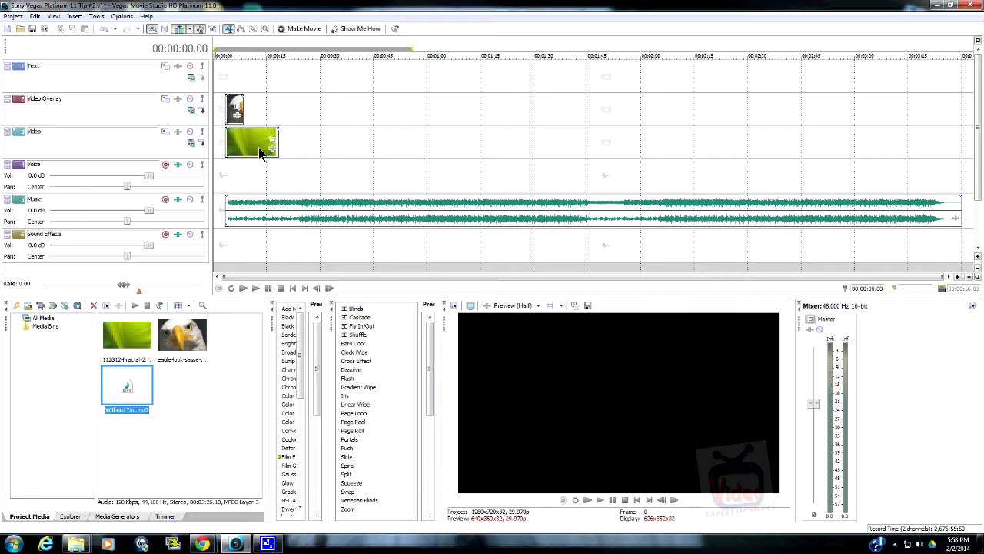
pyautogui.moveTo(313, 192)
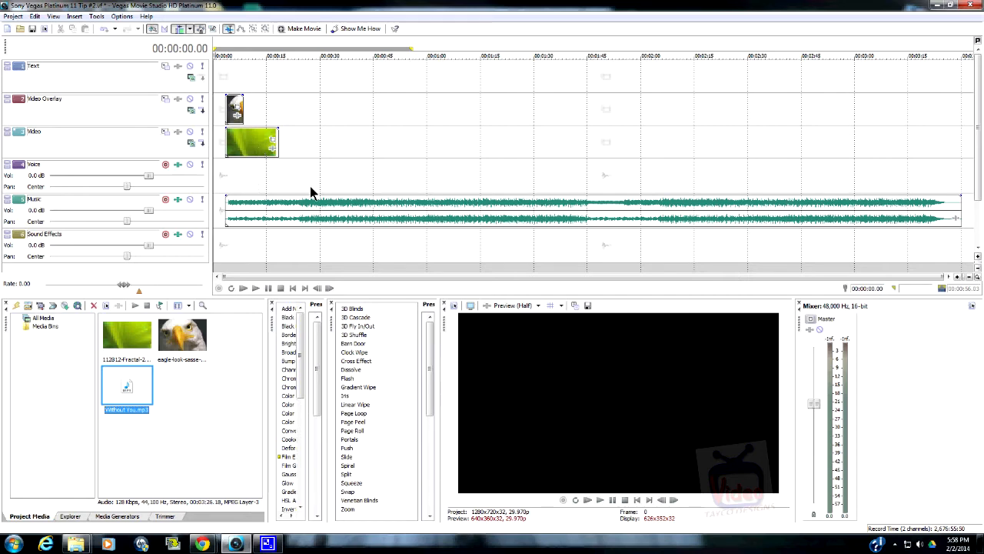
pyautogui.moveTo(292, 177)
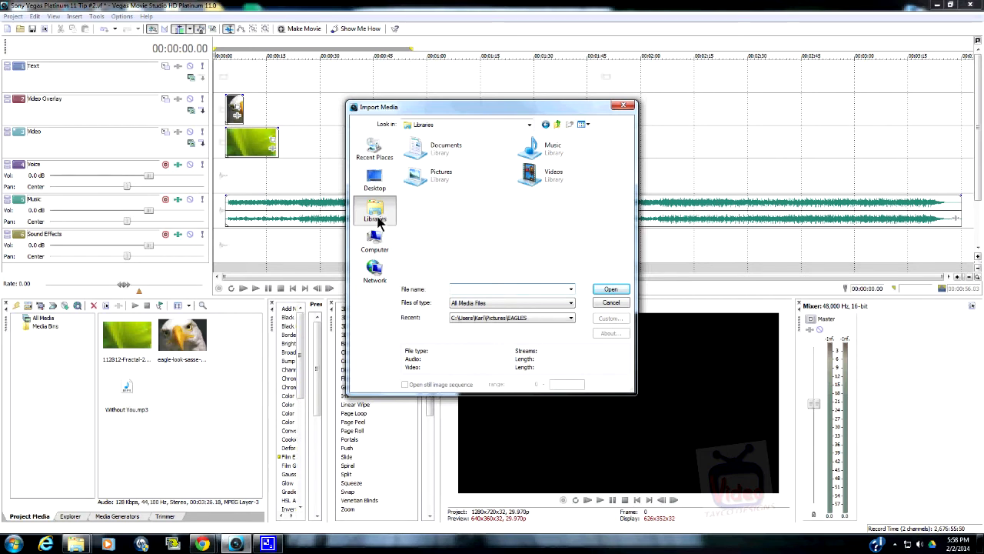
pyautogui.moveTo(375, 239)
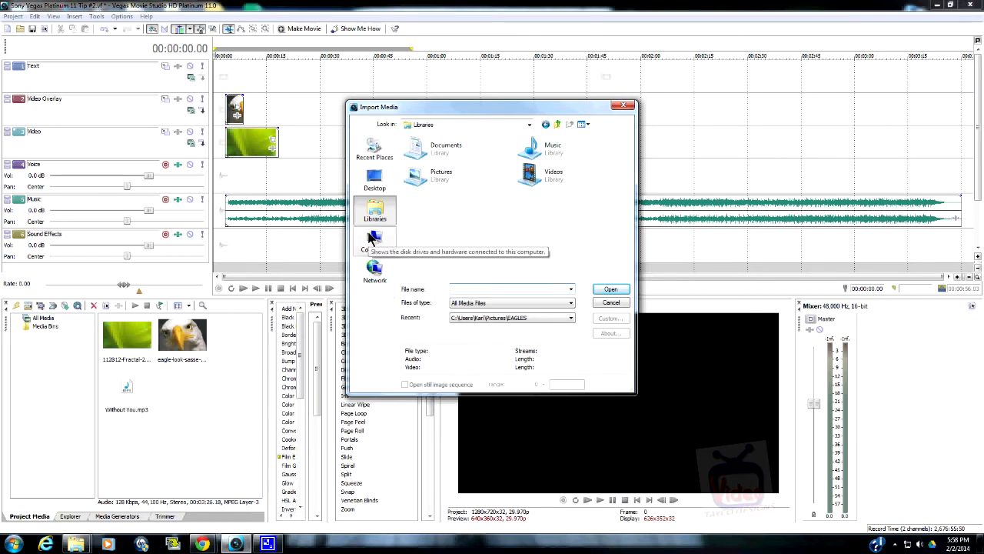
# Import the Tip #1 video from My Videos > Sony Vegas Platinum 11 Tips into the project media
pyautogui.click(376, 243)
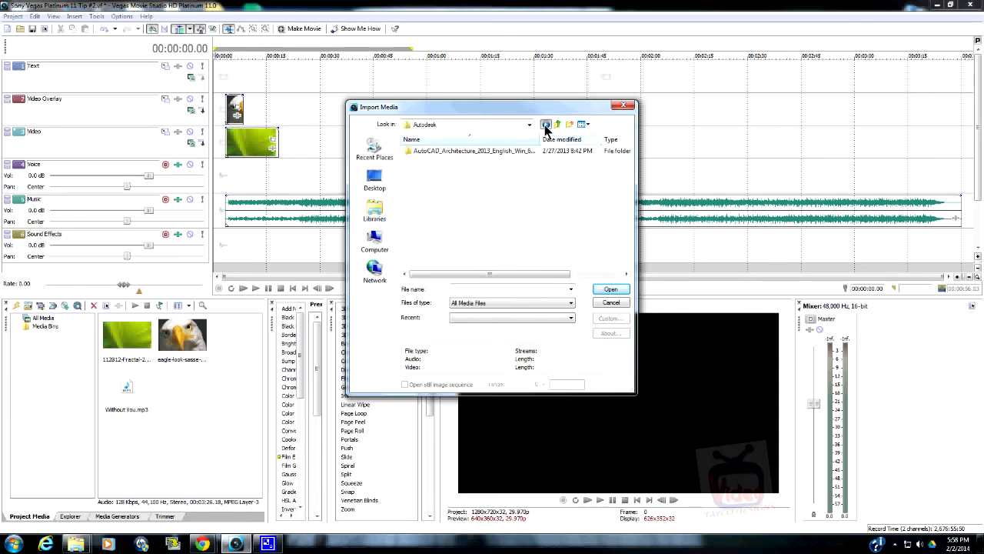
pyautogui.click(546, 123)
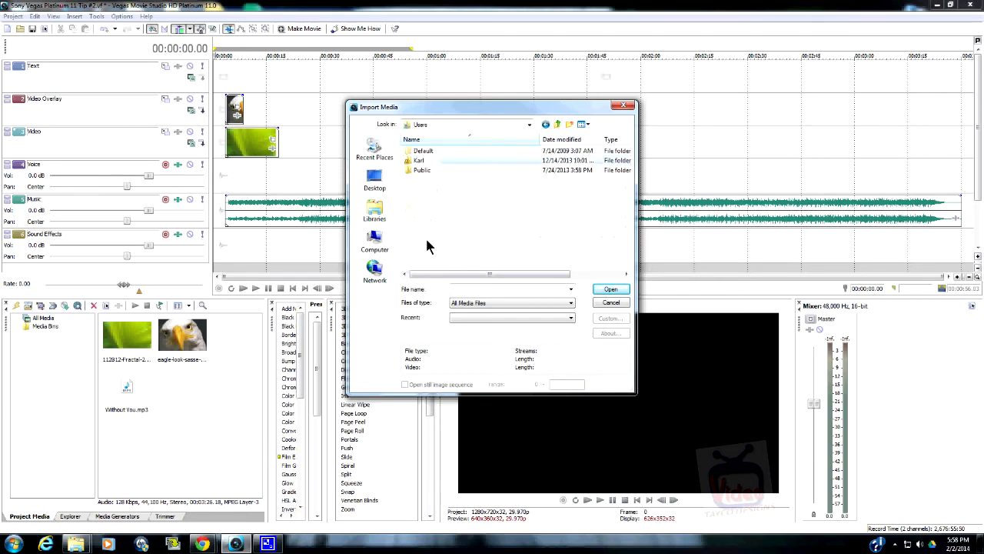
pyautogui.doubleClick(418, 159)
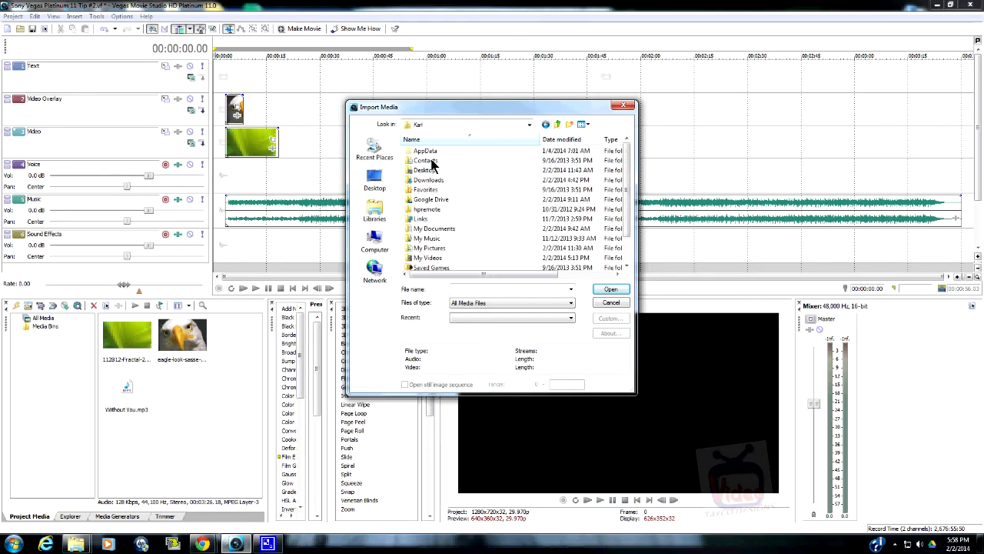
pyautogui.doubleClick(427, 258)
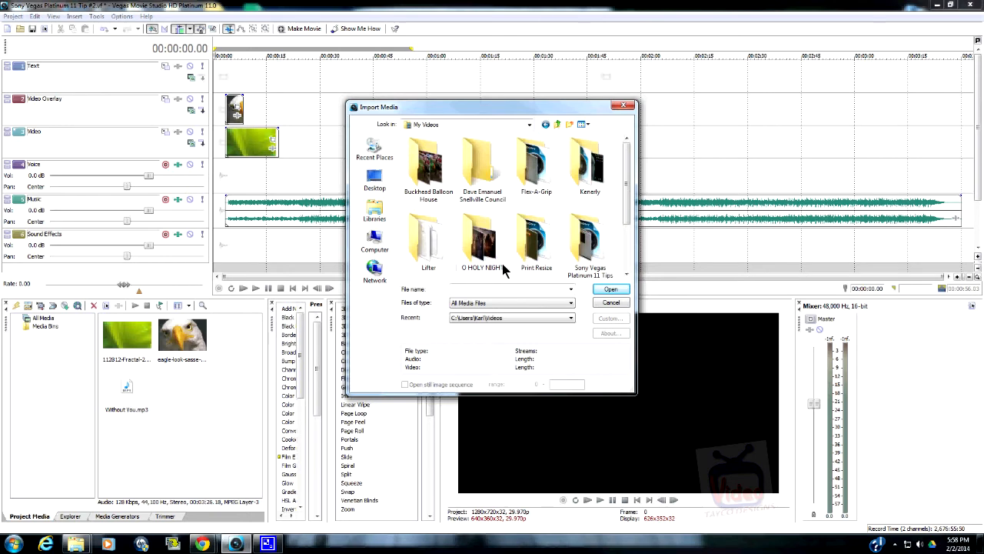
pyautogui.scroll(-3)
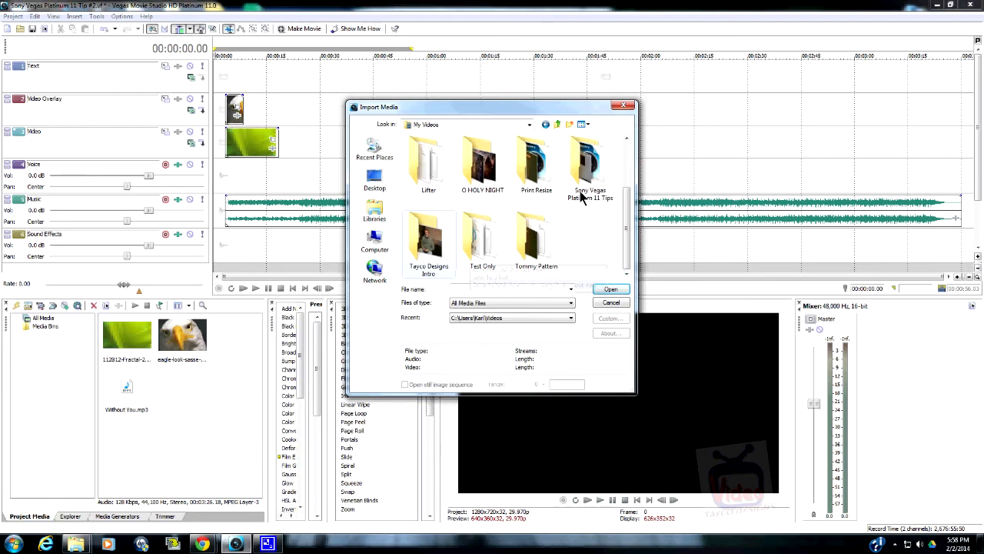
pyautogui.doubleClick(590, 161)
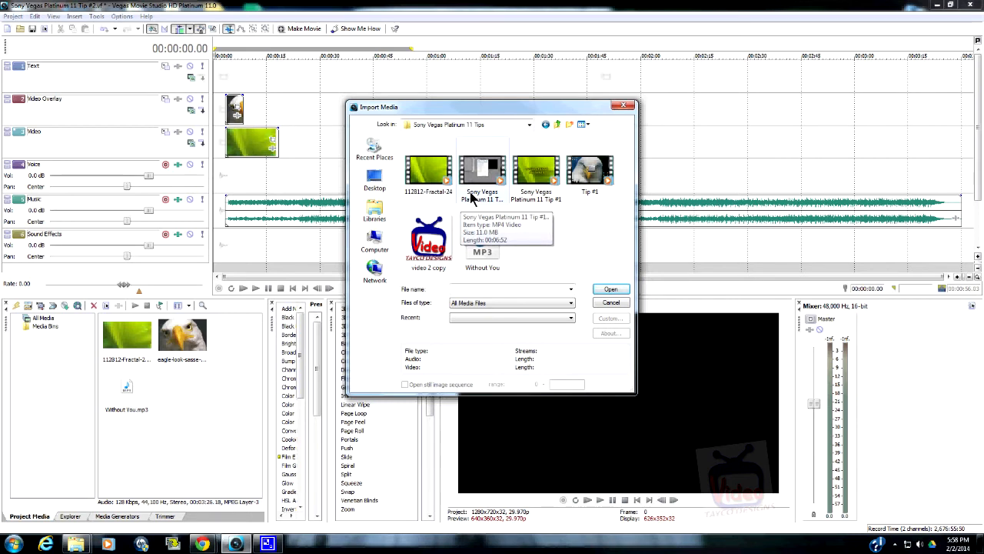
pyautogui.moveTo(575, 191)
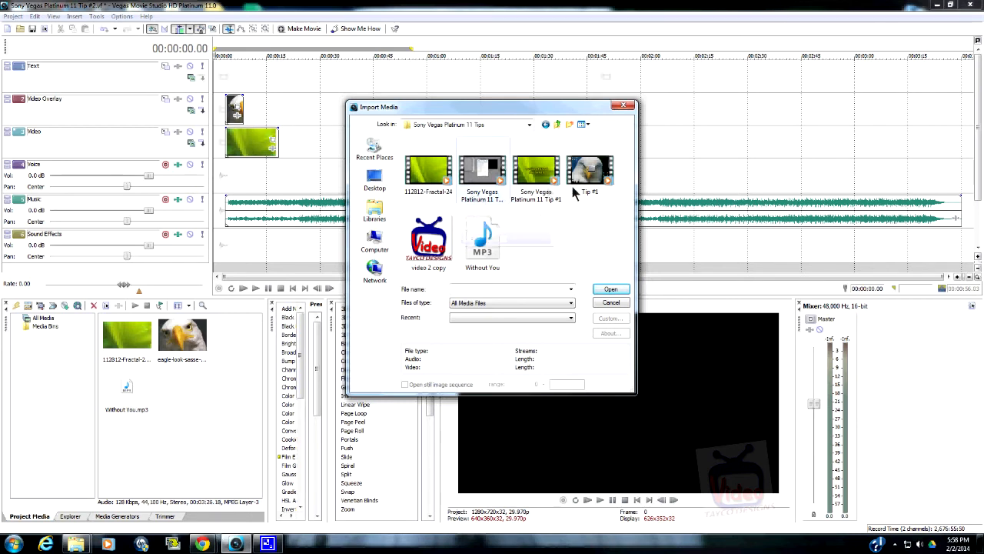
pyautogui.moveTo(587, 172)
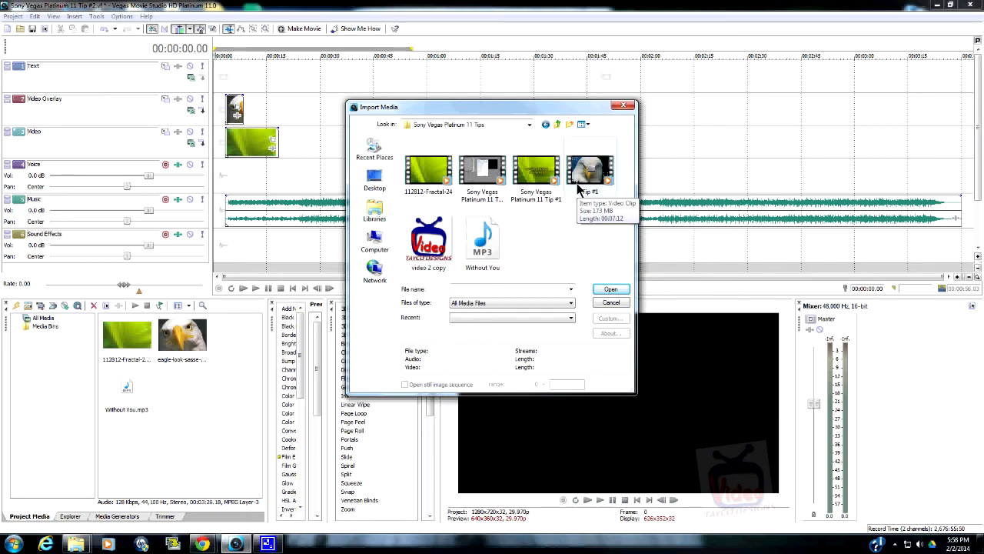
pyautogui.click(590, 166)
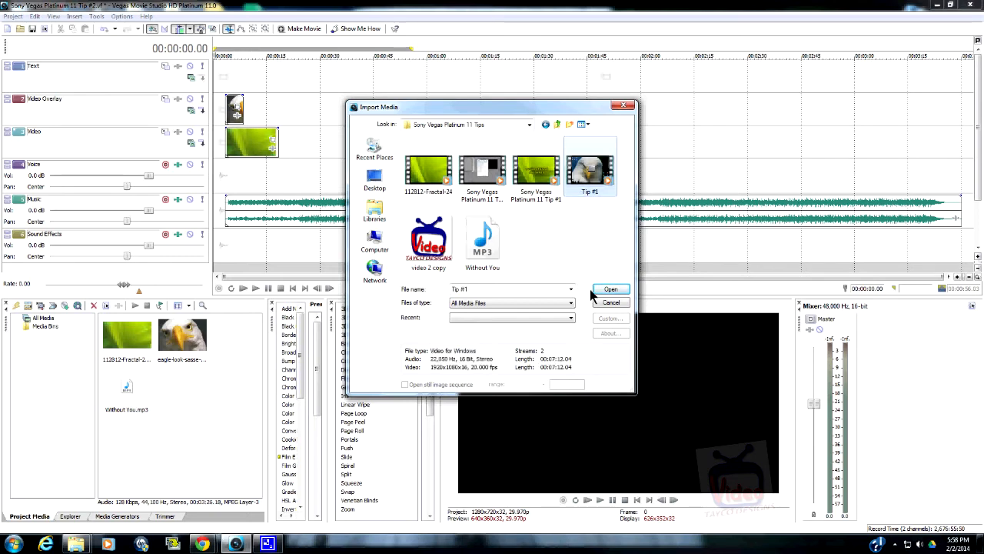
pyautogui.click(610, 289)
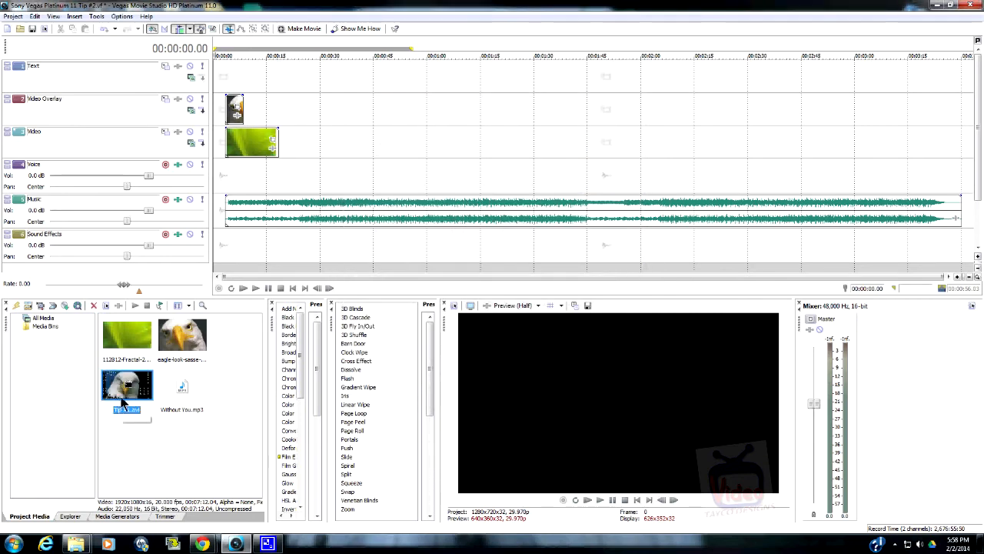
pyautogui.moveTo(123, 399)
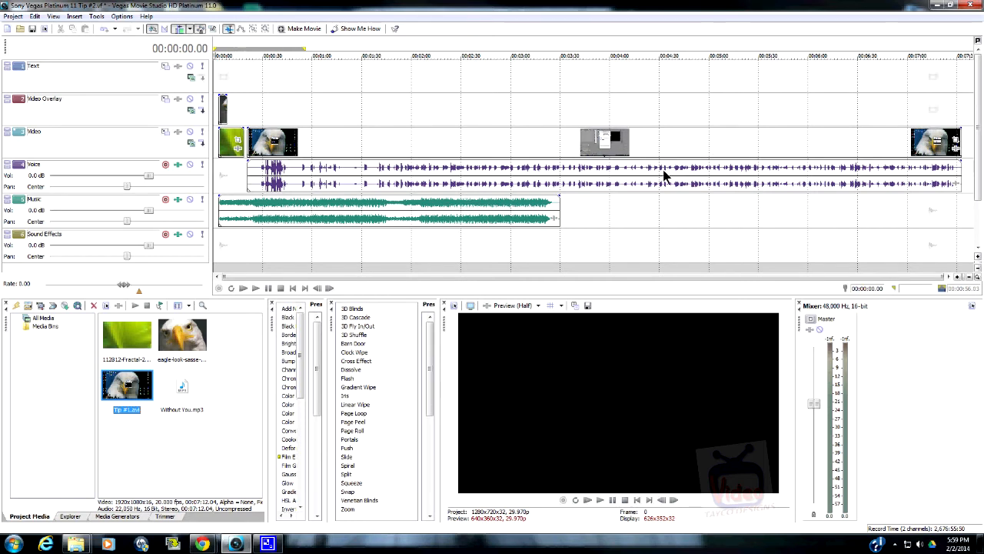
pyautogui.moveTo(632, 175)
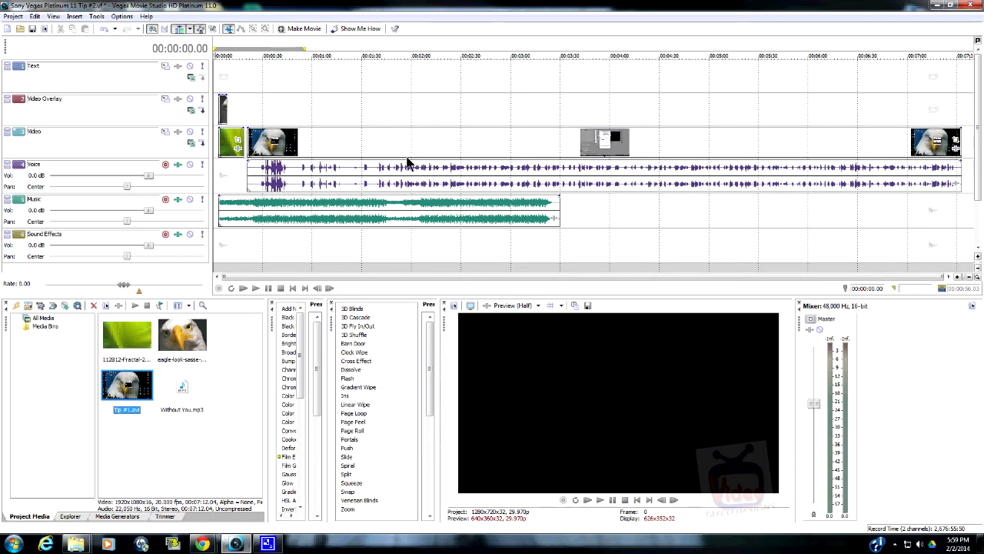
pyautogui.moveTo(219, 335)
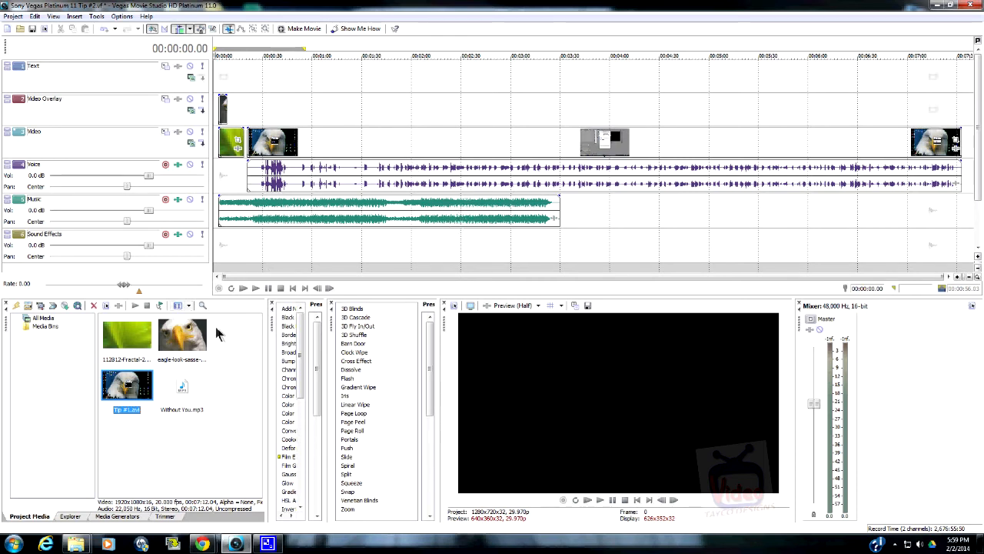
pyautogui.moveTo(126, 335)
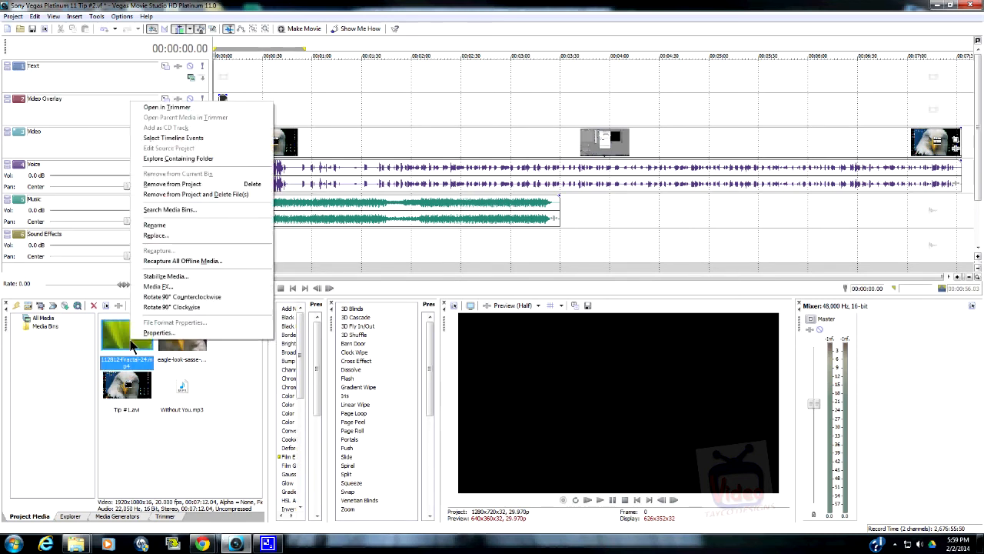
pyautogui.moveTo(181, 261)
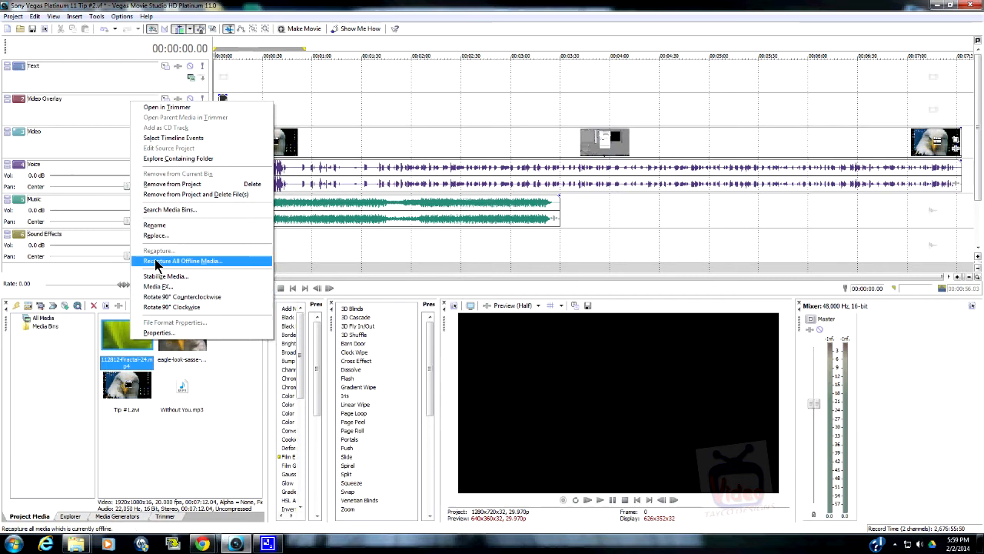
pyautogui.moveTo(172, 185)
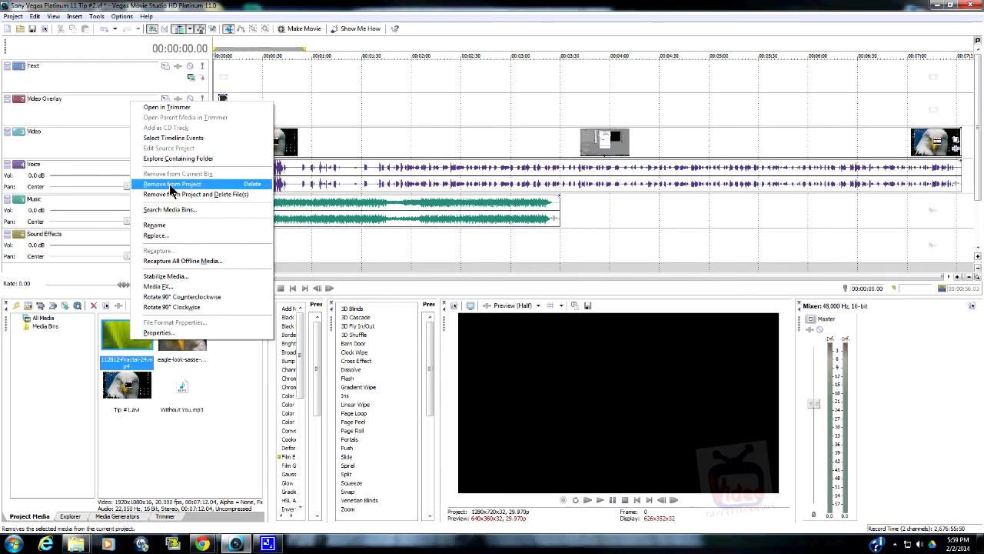
pyautogui.moveTo(197, 194)
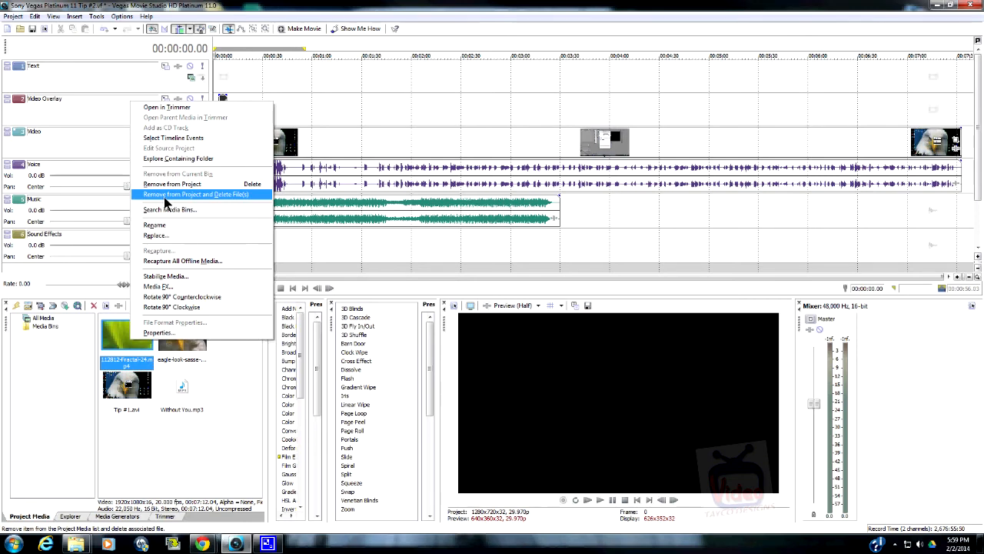
# Remove the green fractal clip from the project and confirm deleting its file from disk
pyautogui.click(195, 194)
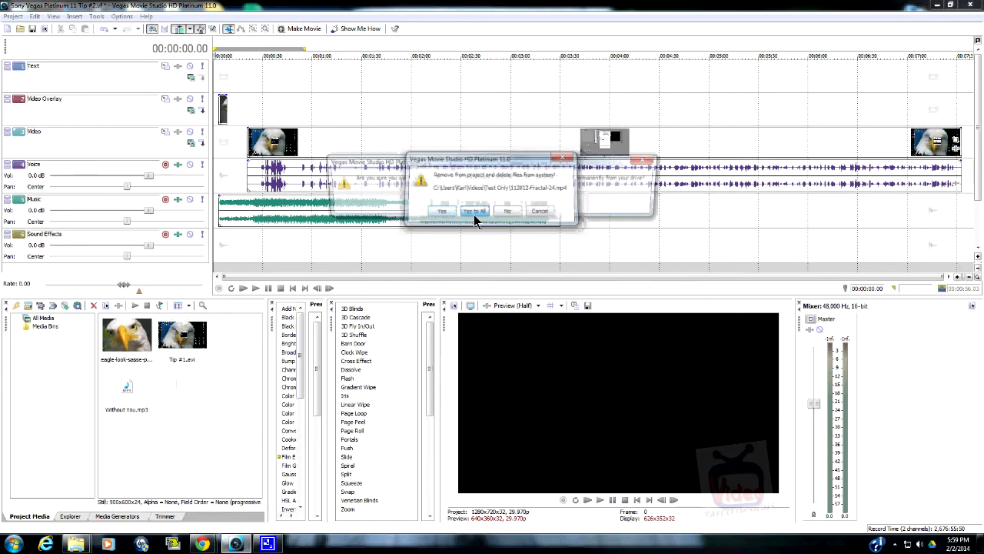
pyautogui.click(474, 210)
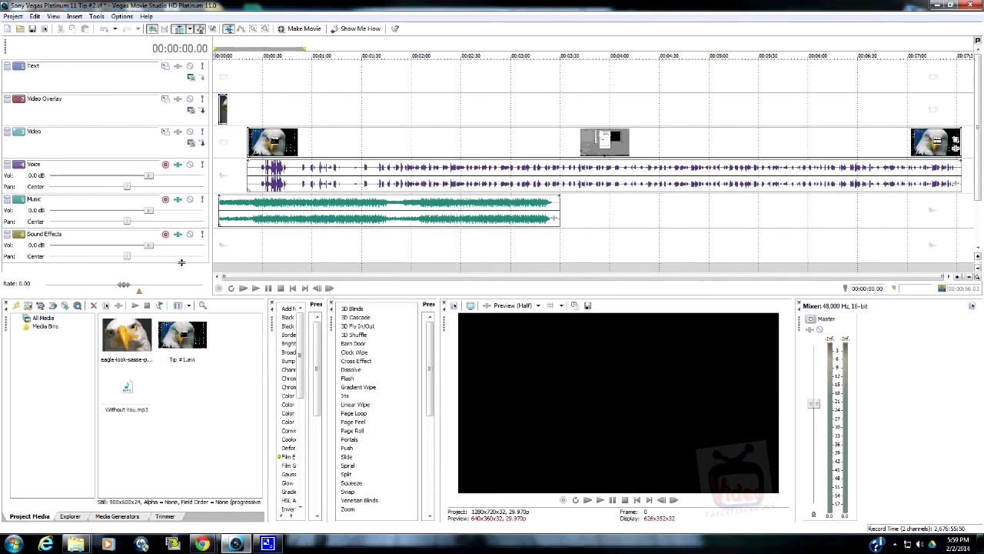
pyautogui.moveTo(184, 357)
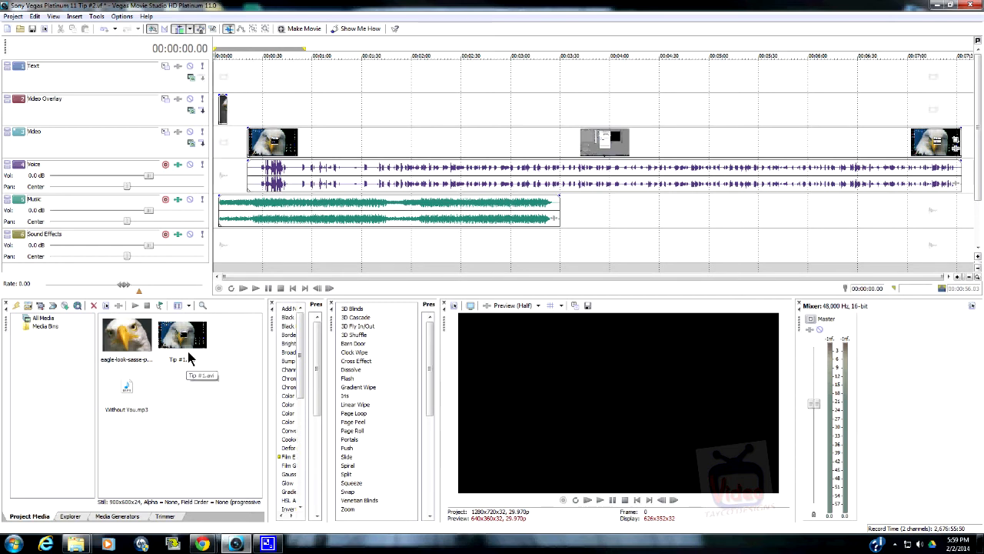
# Select the eagle hunt clip, Tip #1 clip and Without You song, then remove and delete them all
pyautogui.click(126, 335)
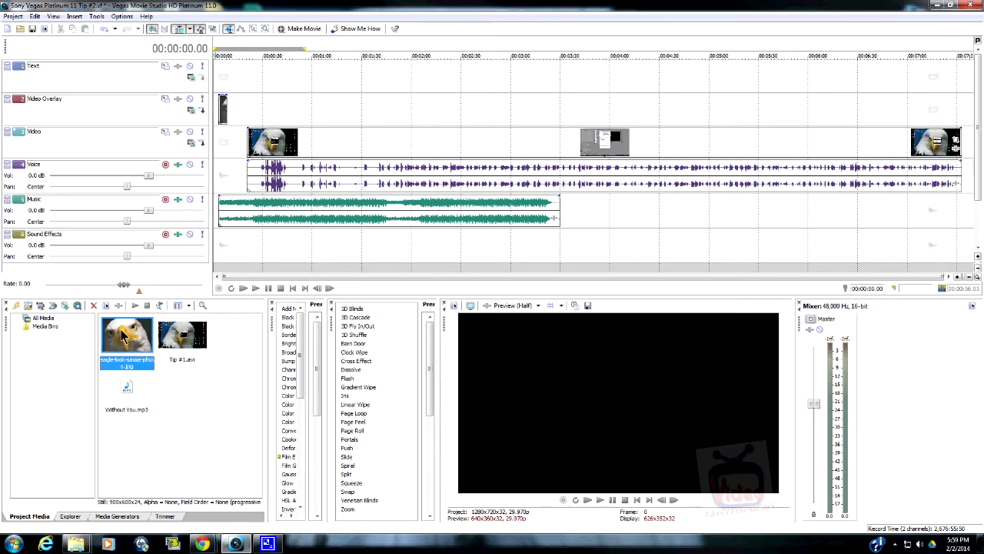
pyautogui.moveTo(133, 383)
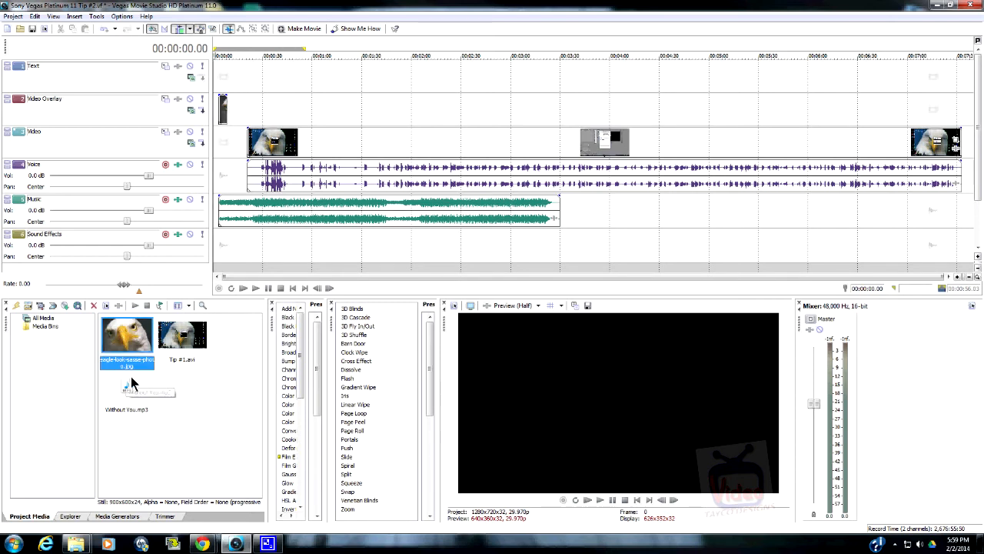
pyautogui.moveTo(206, 396)
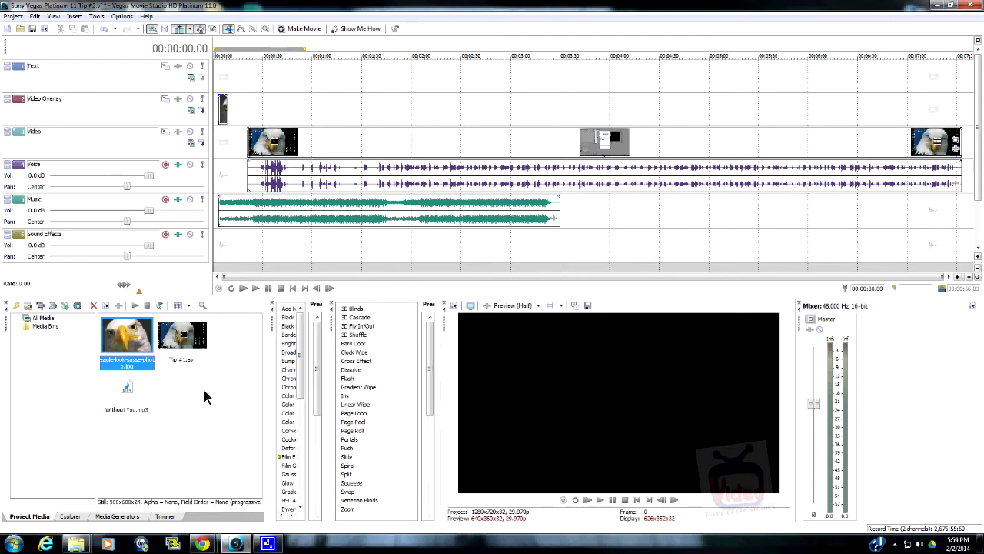
pyautogui.click(182, 335)
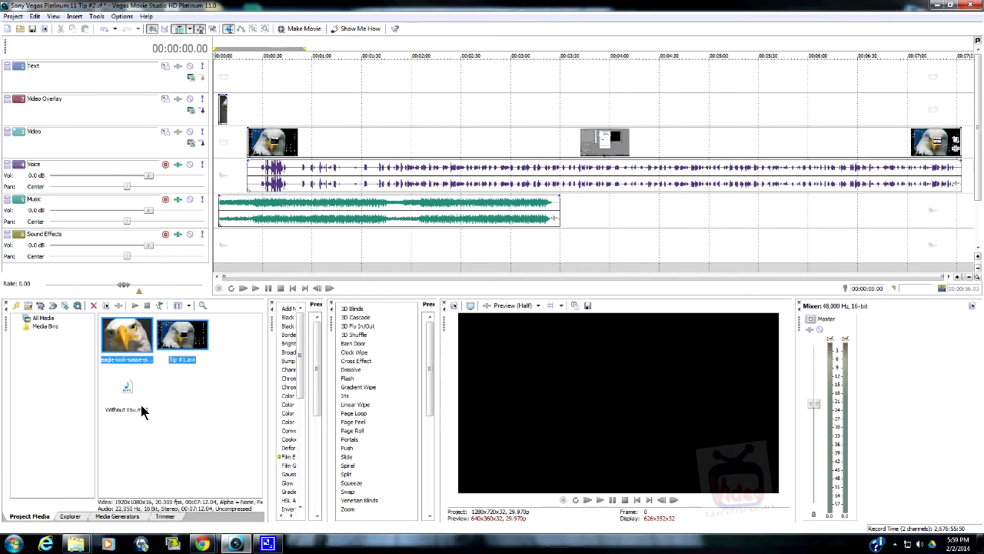
pyautogui.click(126, 388)
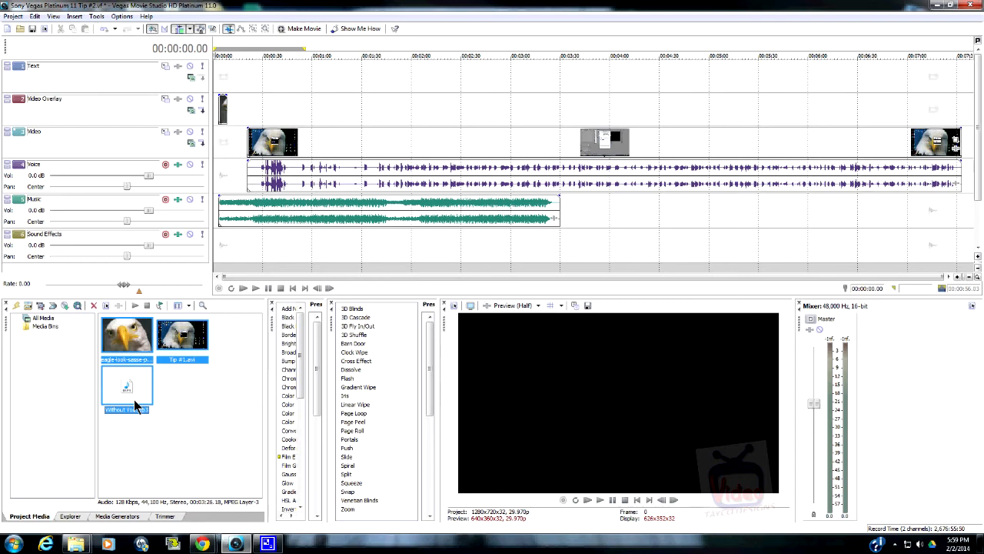
pyautogui.moveTo(126, 396)
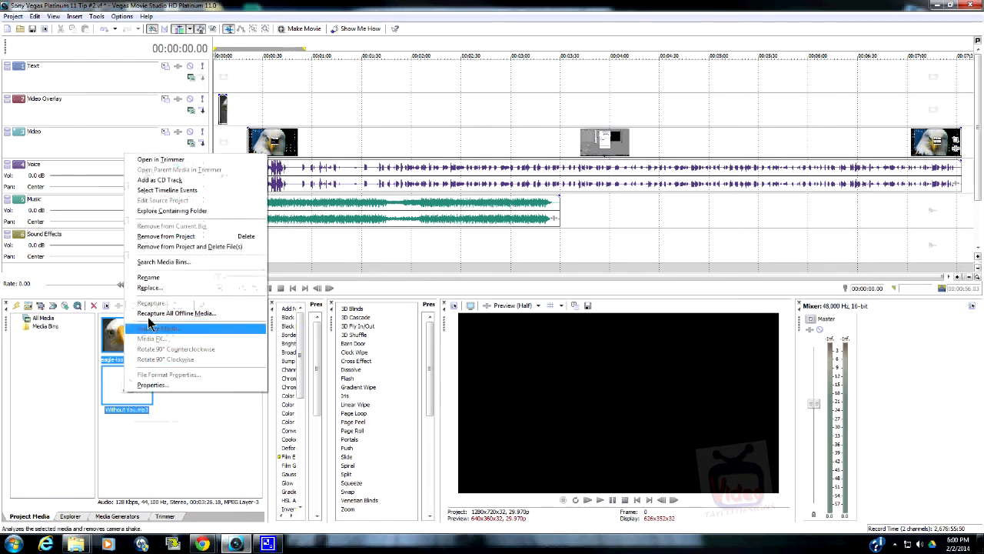
pyautogui.moveTo(197, 252)
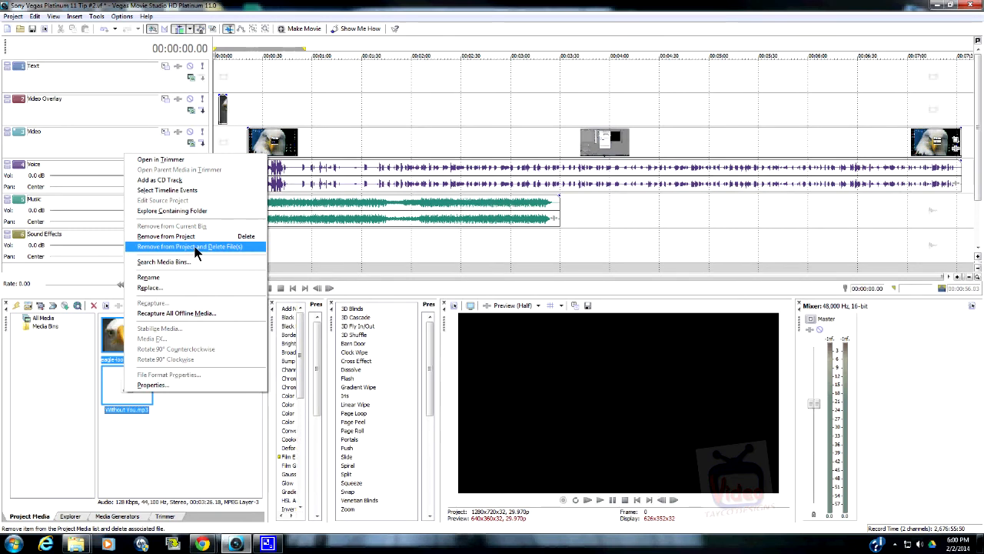
pyautogui.click(188, 246)
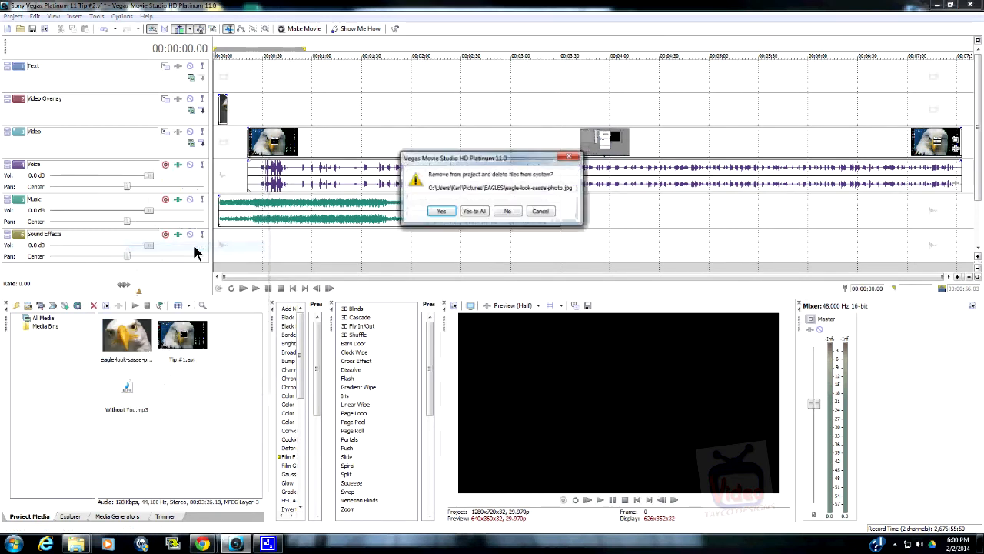
pyautogui.click(474, 211)
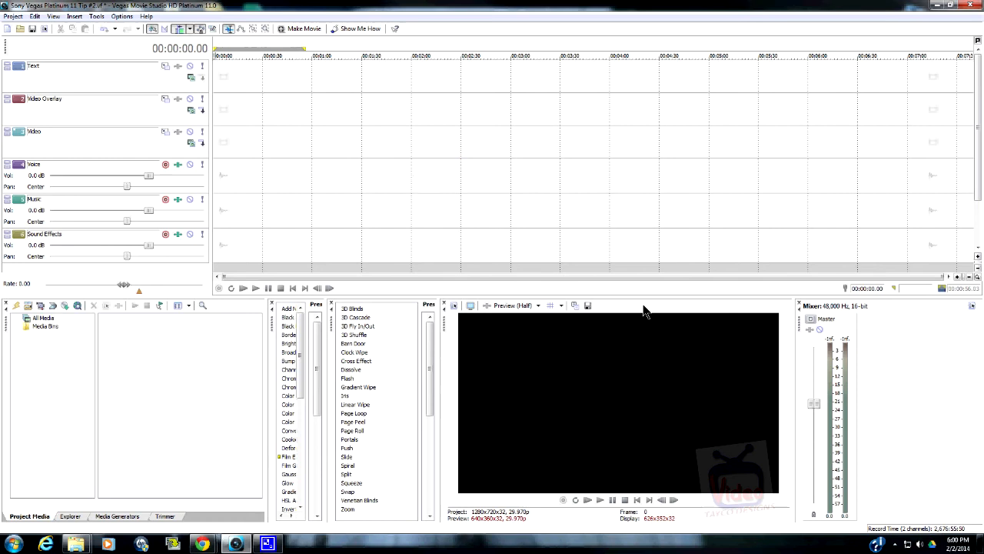
pyautogui.moveTo(7, 39)
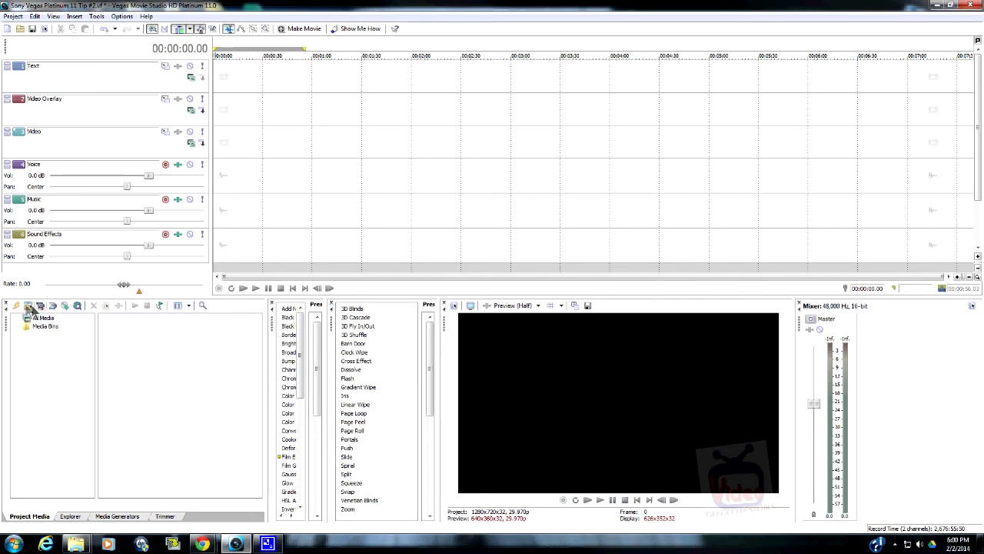
# Import video 2 copy, the two Tip videos and Without You.mp3 together into the project media
pyautogui.click(28, 305)
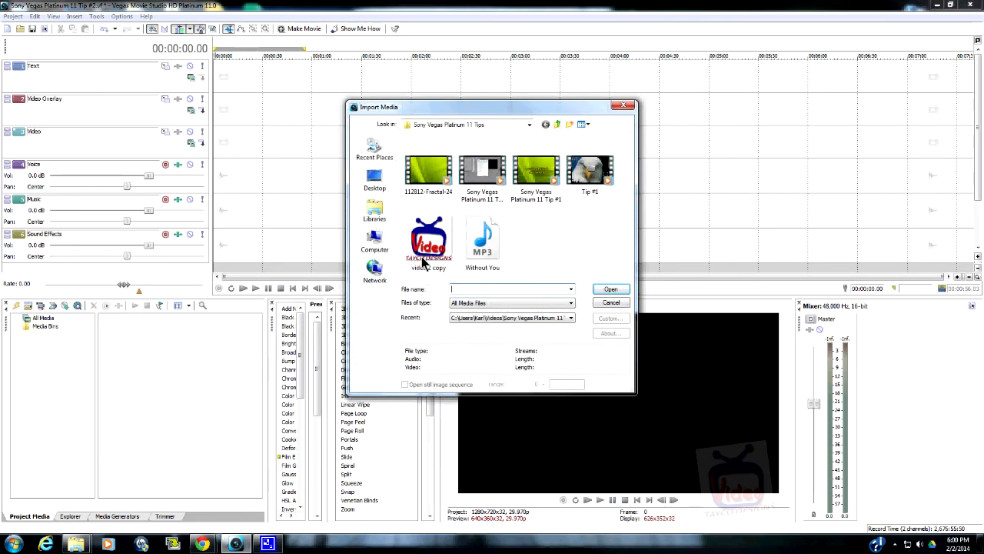
pyautogui.click(427, 243)
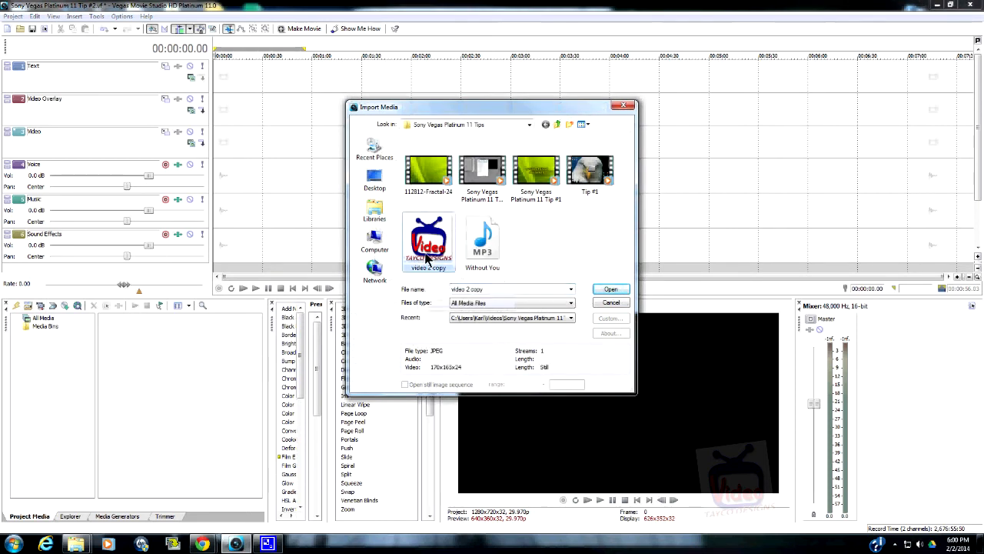
pyautogui.moveTo(427, 242)
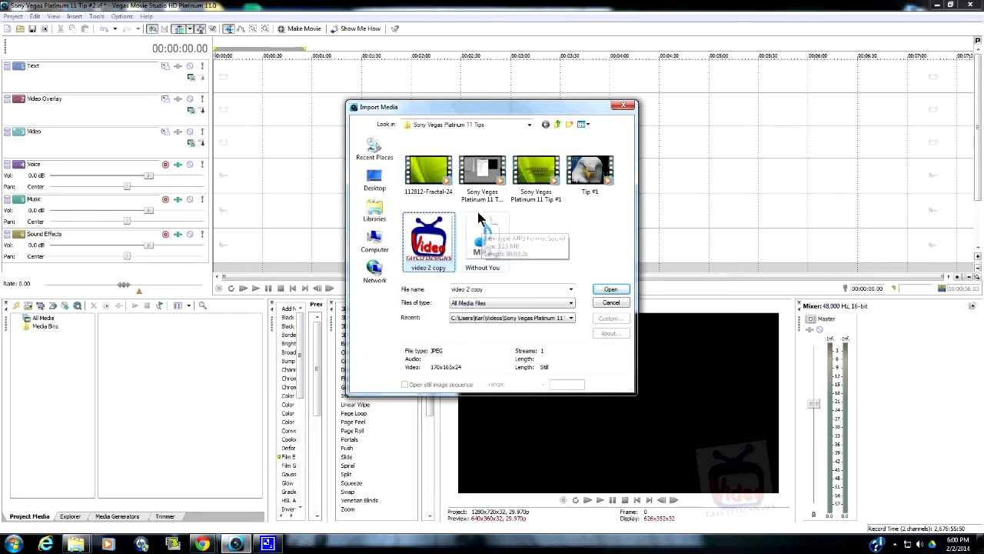
pyautogui.click(483, 171)
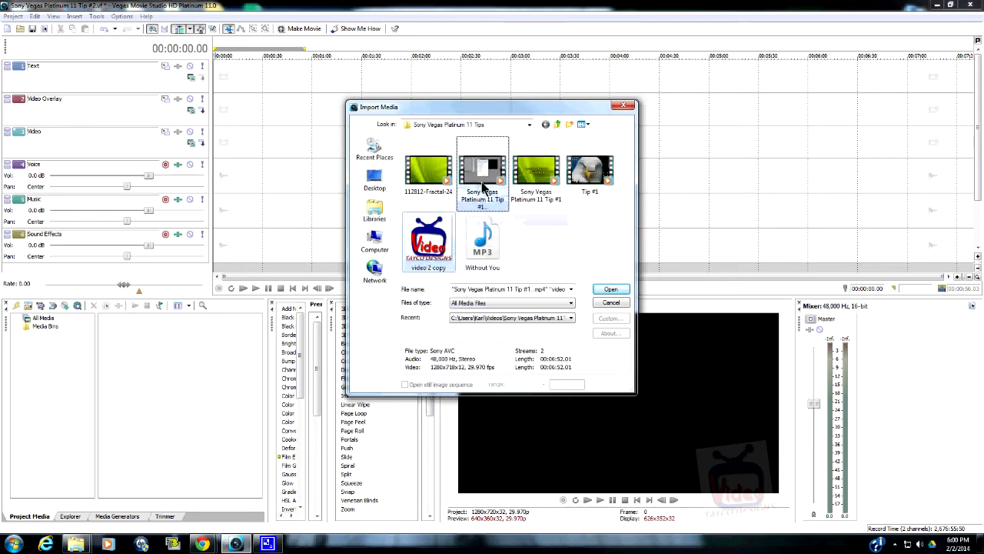
pyautogui.click(535, 169)
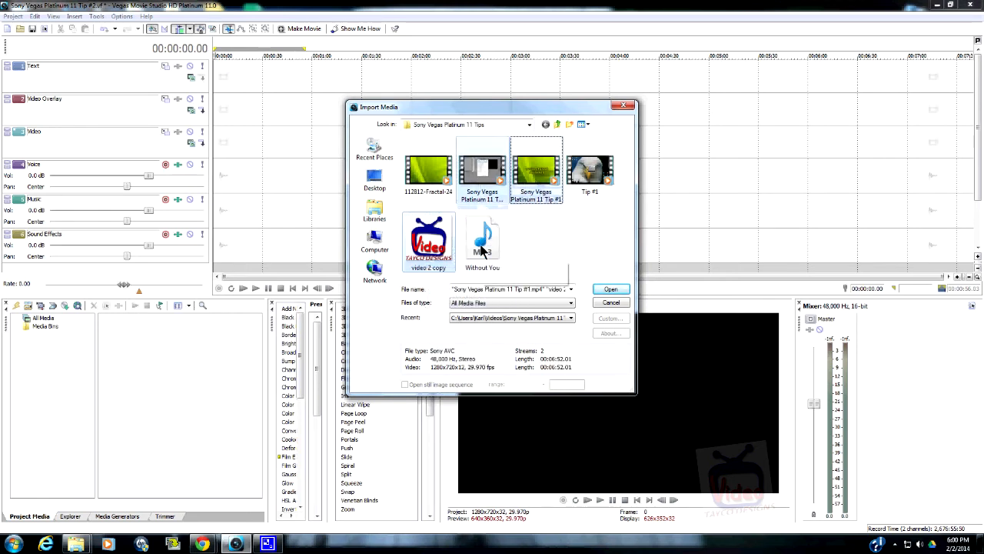
pyautogui.click(483, 243)
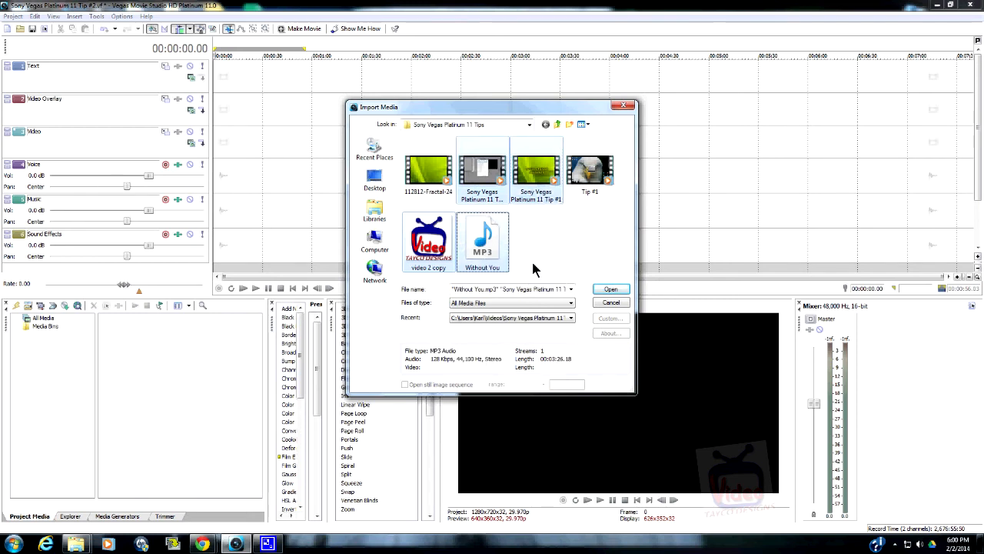
pyautogui.moveTo(628, 300)
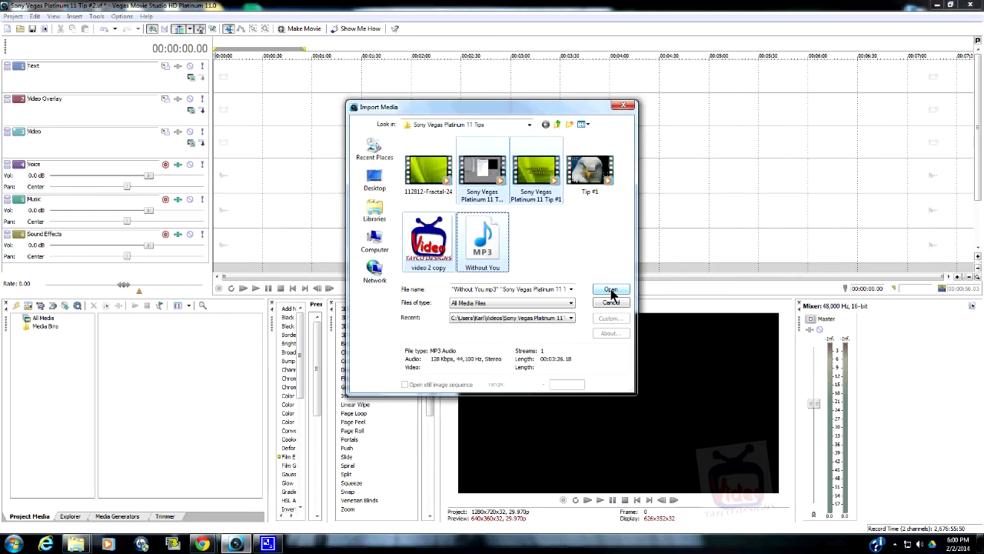
pyautogui.click(609, 289)
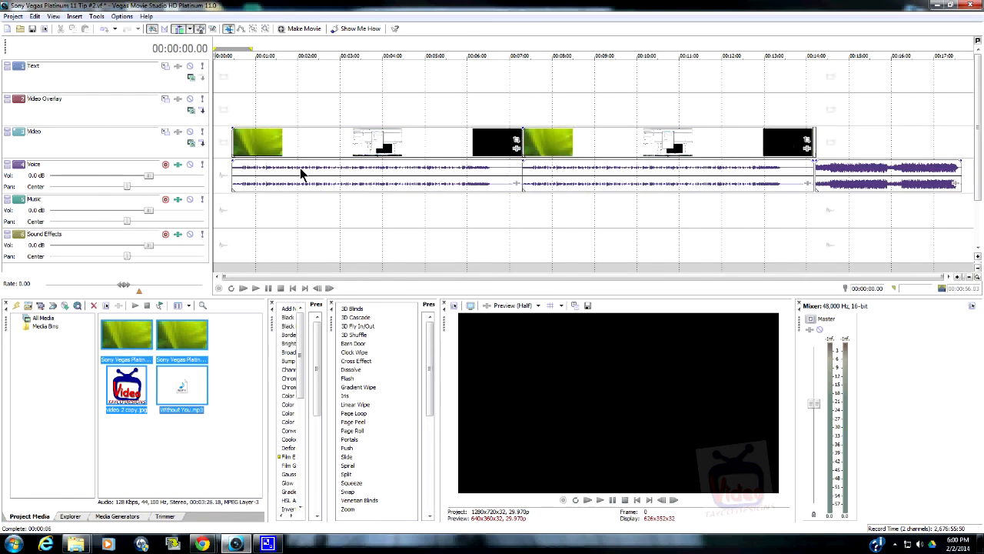
pyautogui.moveTo(452, 173)
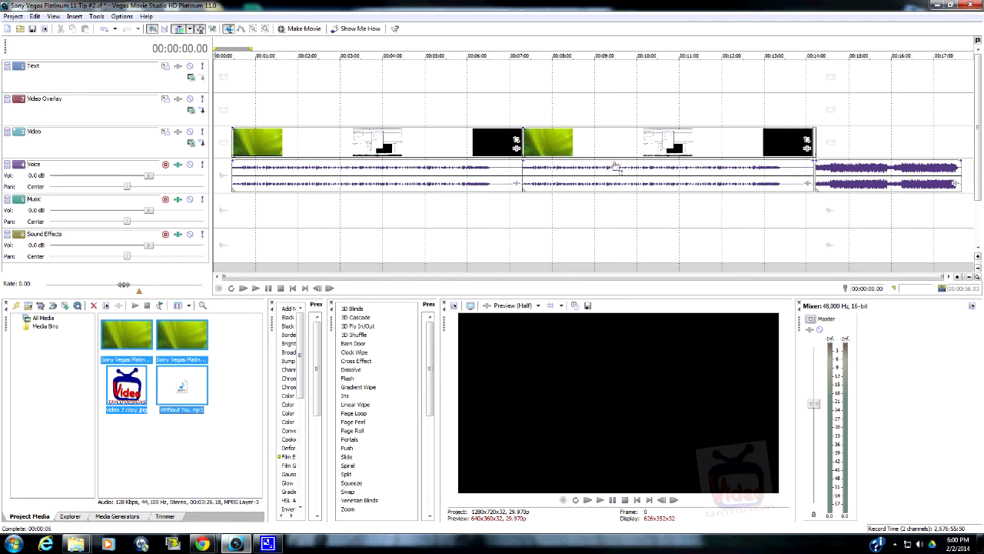
pyautogui.moveTo(449, 160)
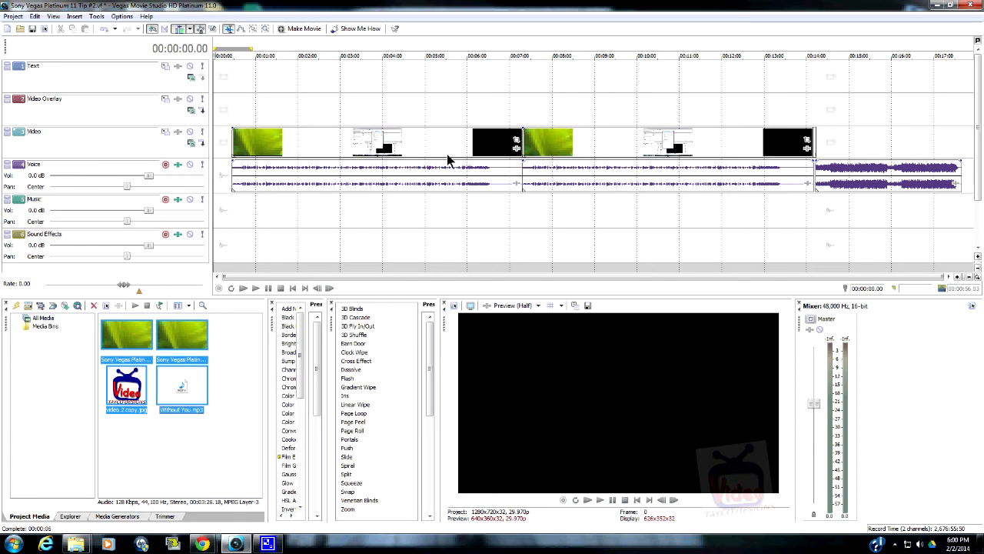
pyautogui.moveTo(105, 37)
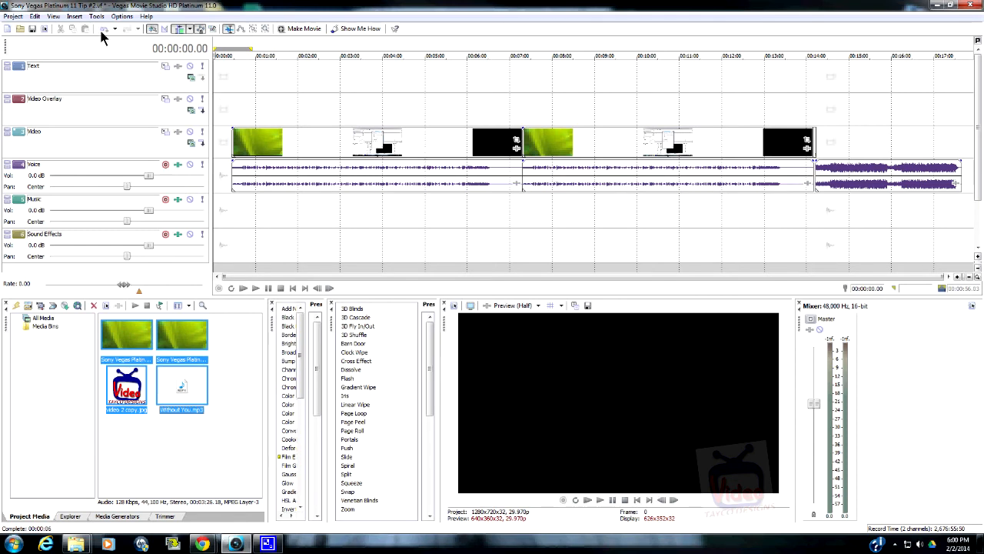
pyautogui.moveTo(105, 27)
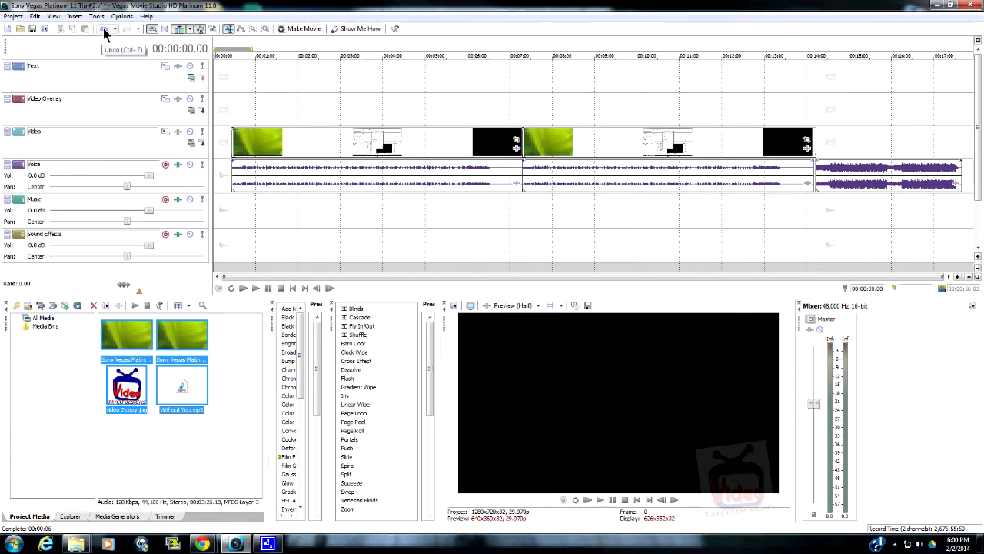
pyautogui.click(104, 28)
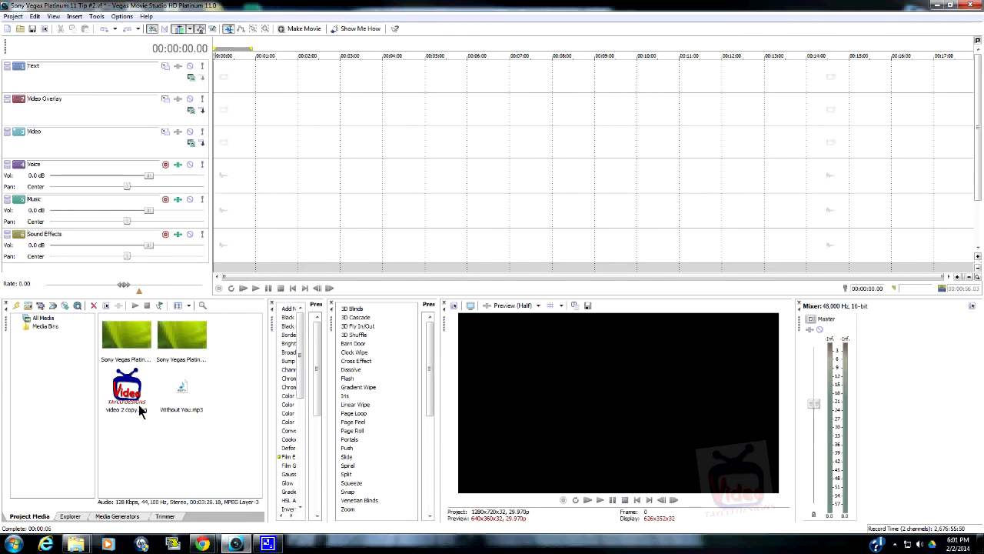
# Put the Tip #1 video on the Video track and the Without You song on the Music track
pyautogui.click(127, 387)
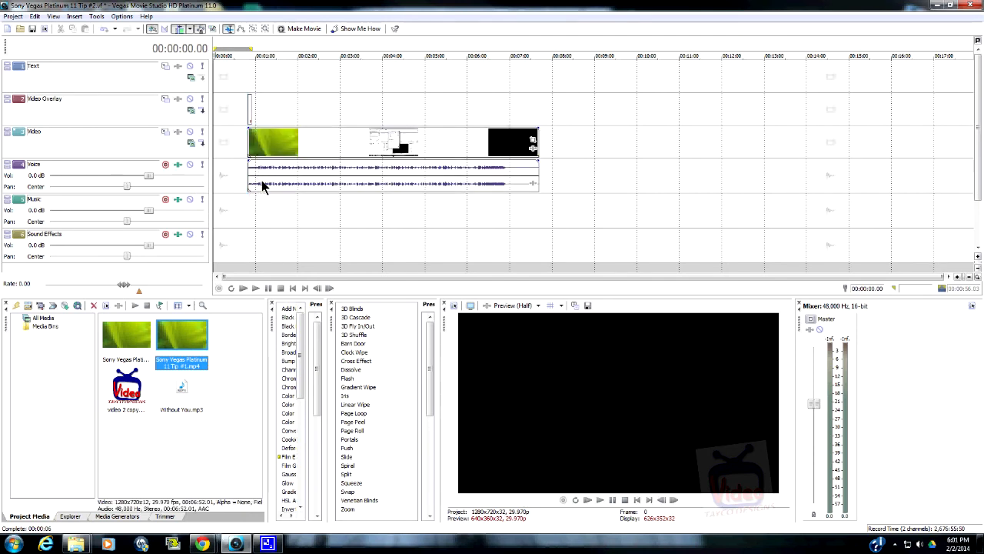
pyautogui.moveTo(352, 154)
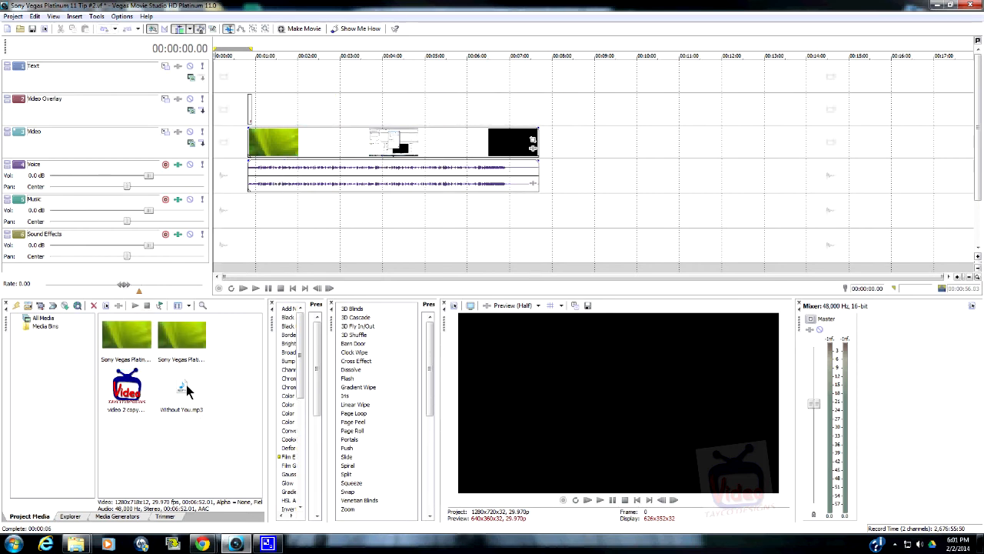
pyautogui.click(182, 388)
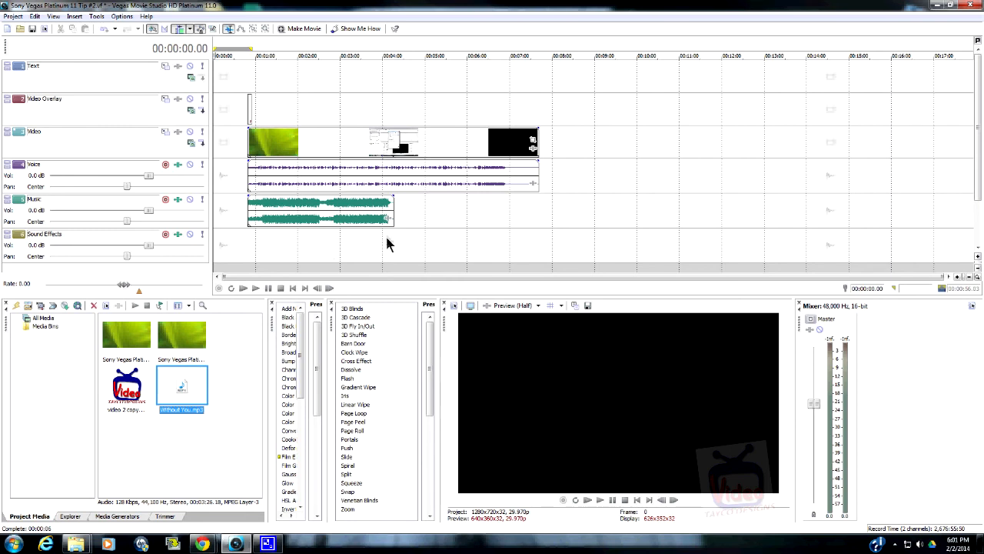
pyautogui.moveTo(398, 228)
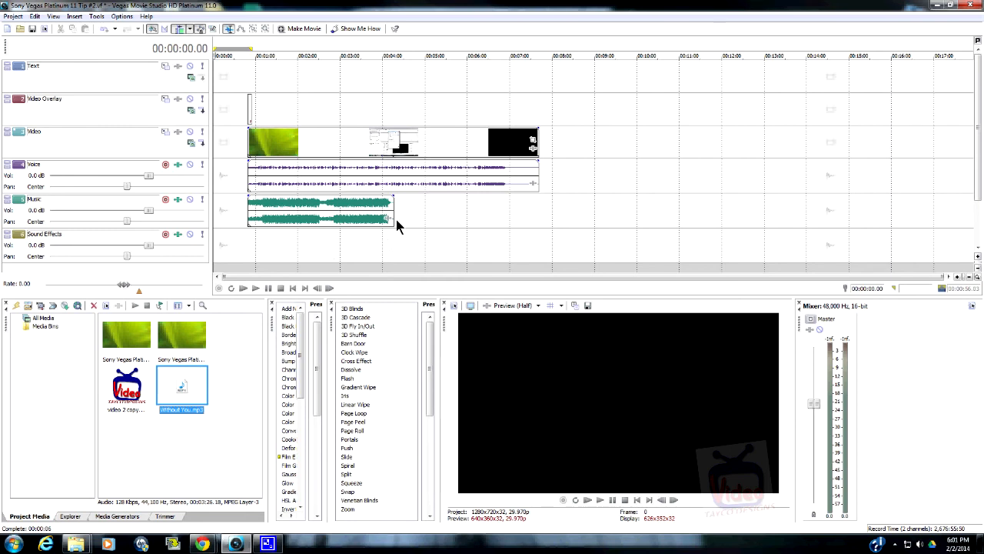
pyautogui.moveTo(447, 249)
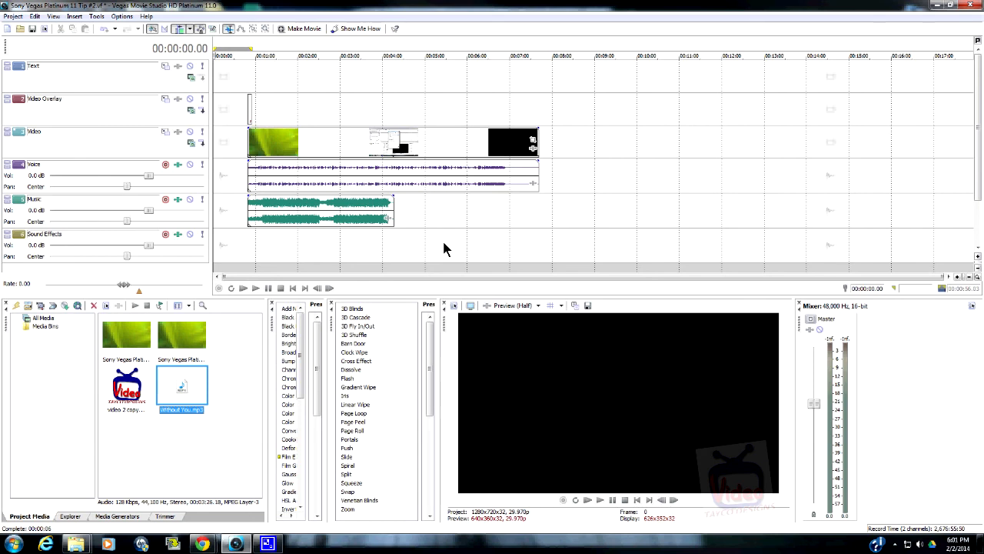
pyautogui.moveTo(400, 278)
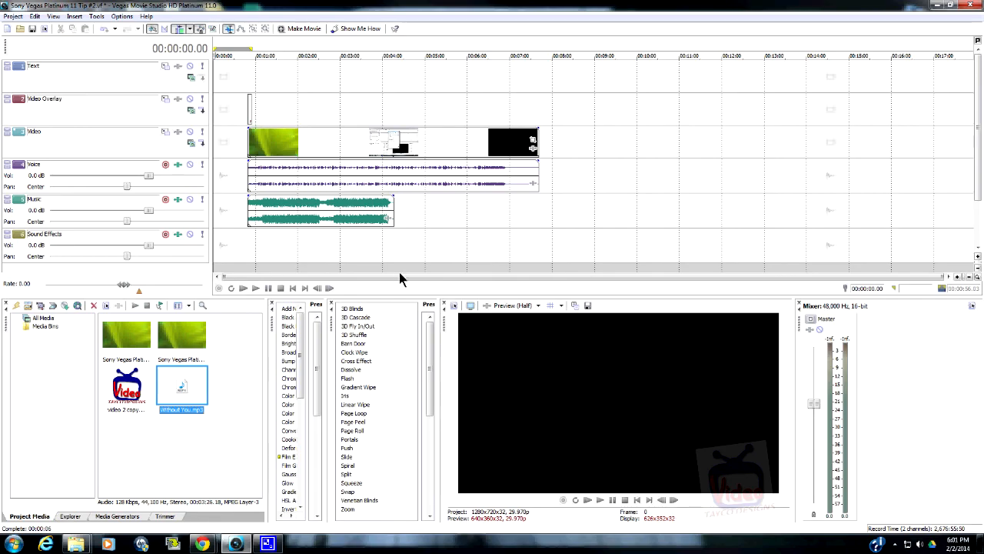